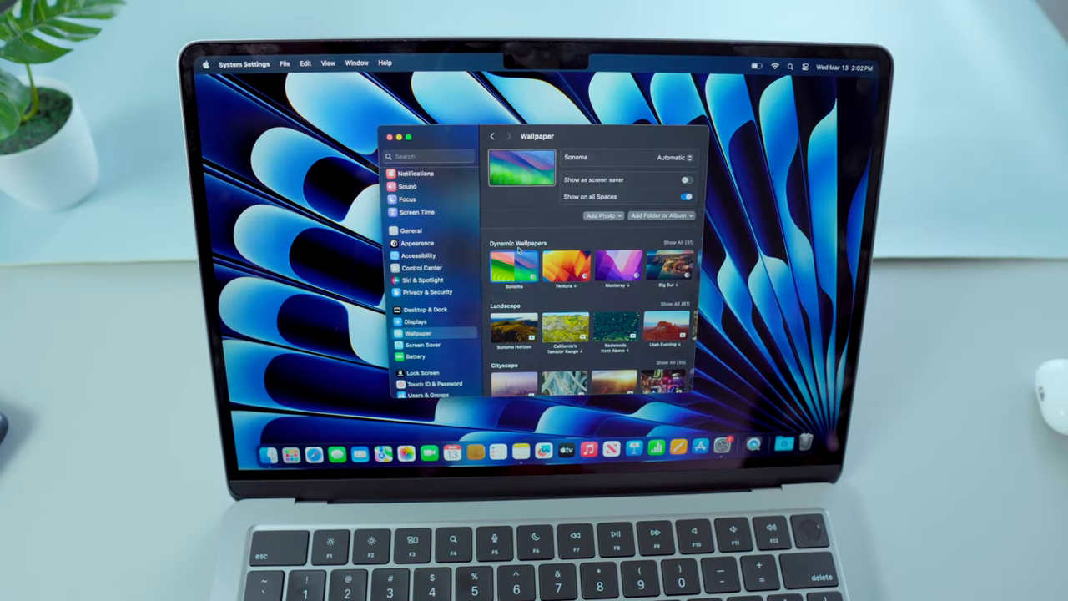
Set a dog Memoji with a coloured background as the account picture in Users & Groups
click(566, 267)
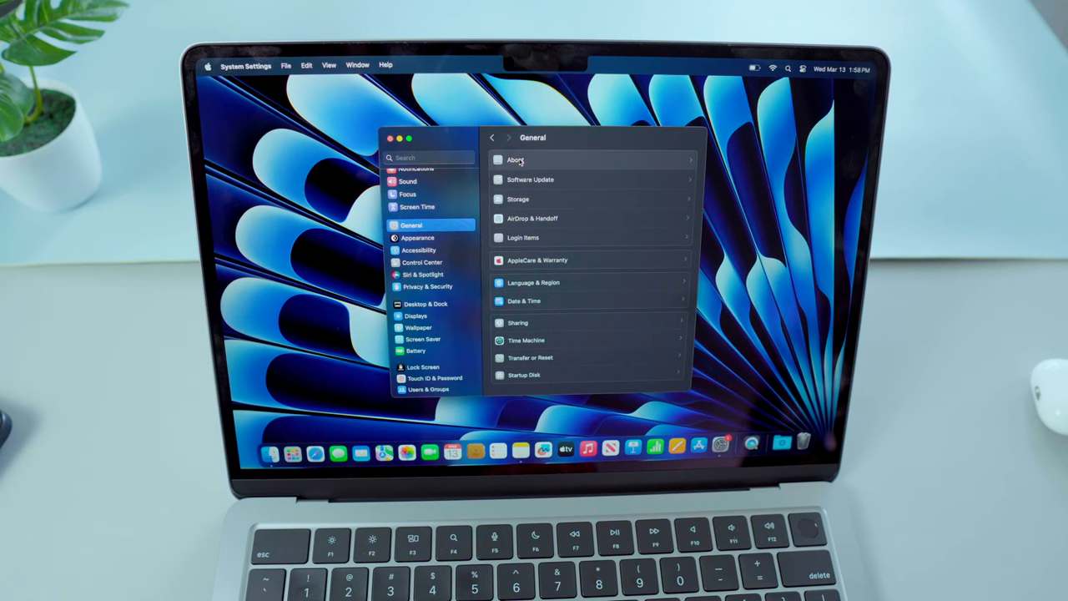
click(514, 160)
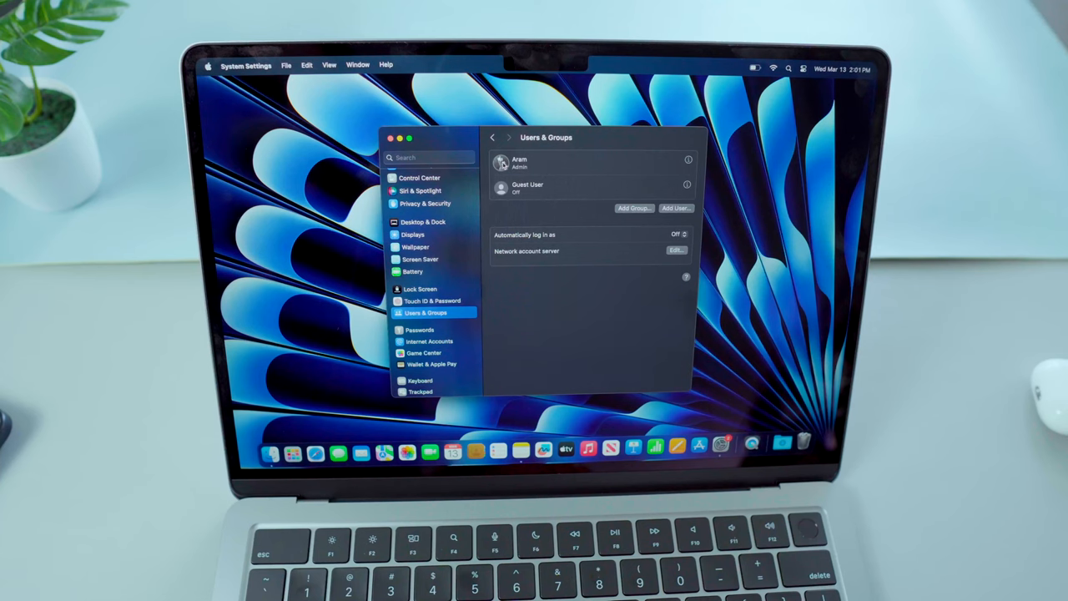
click(501, 162)
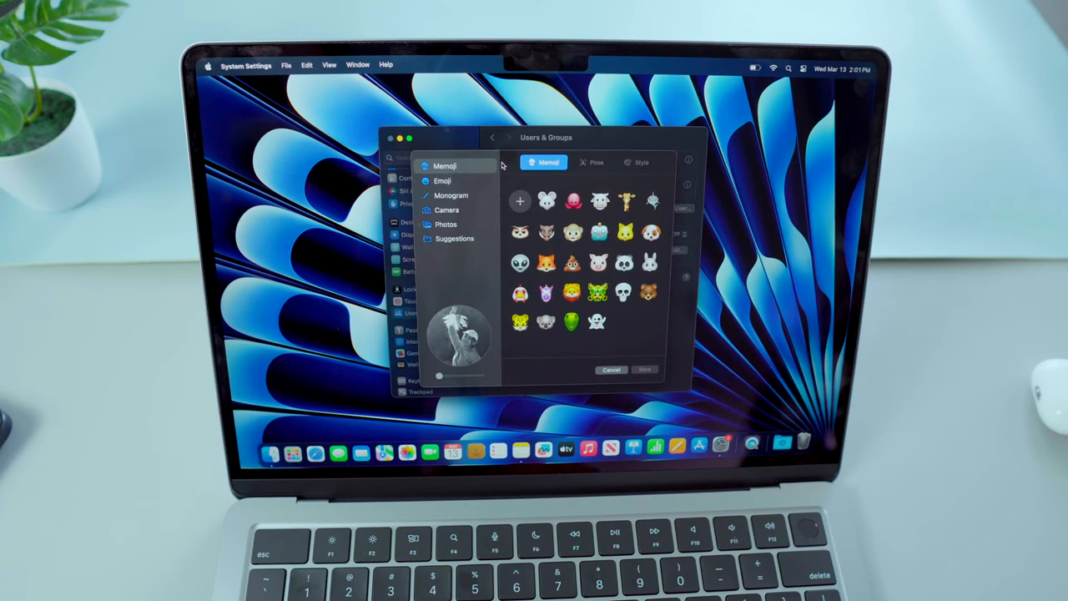
click(641, 162)
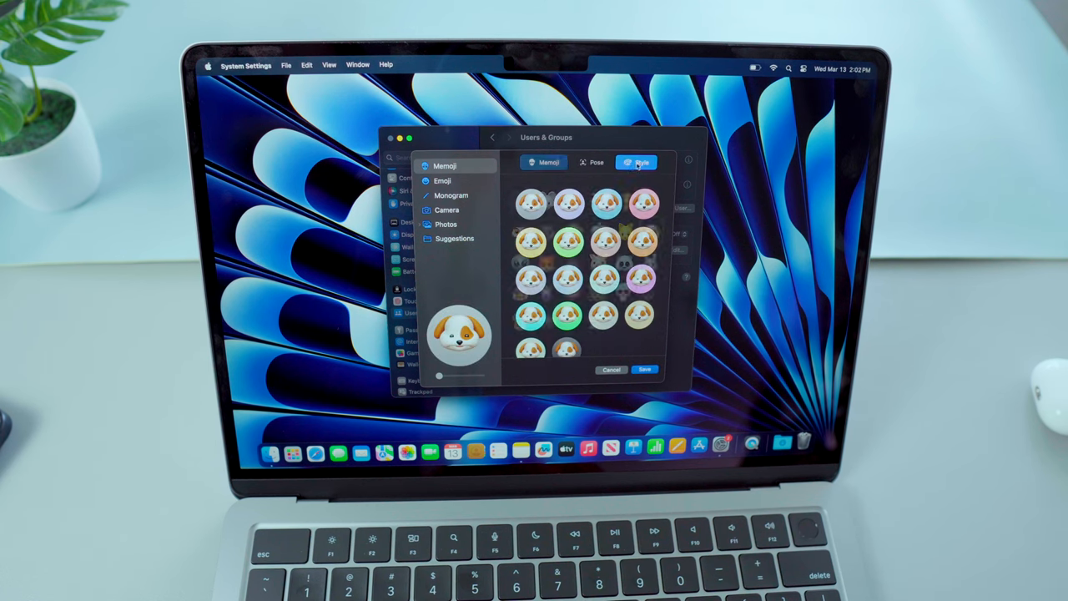
click(596, 162)
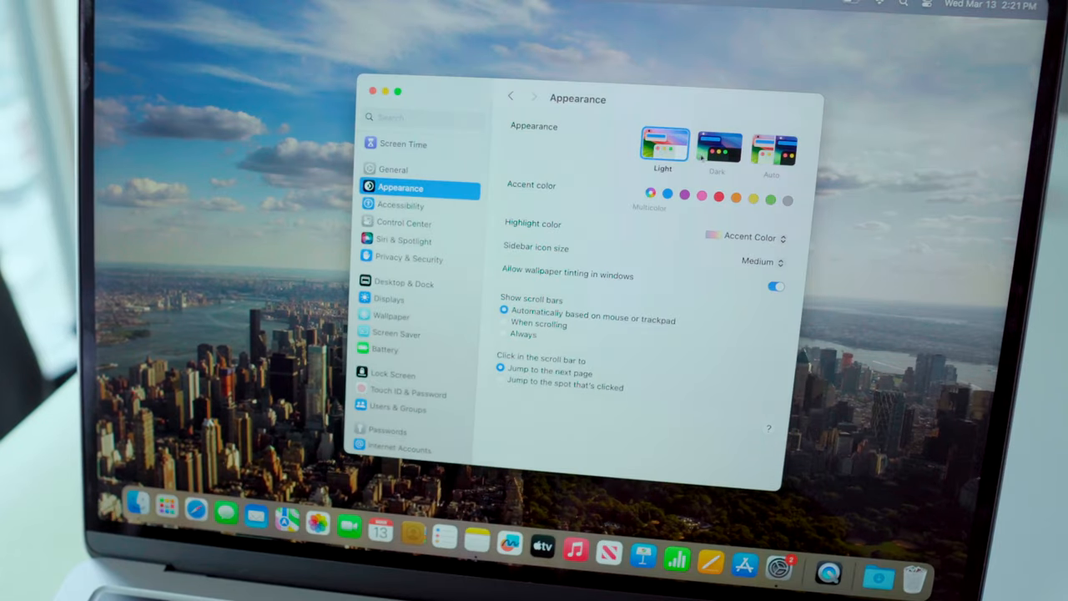
Switch to Dark appearance with an orange accent and always show scroll bars
click(772, 149)
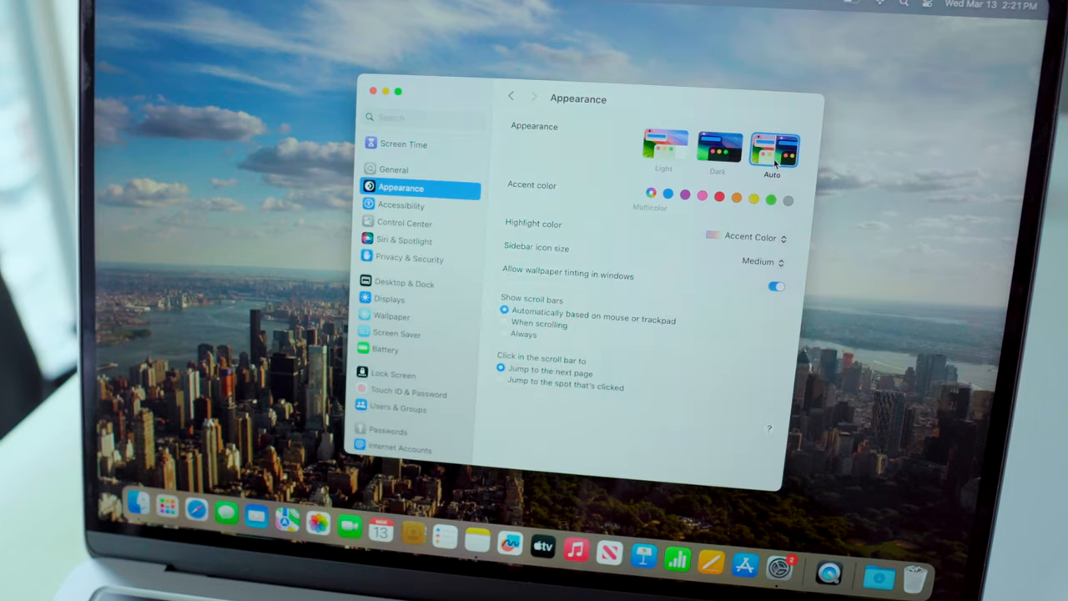
click(718, 149)
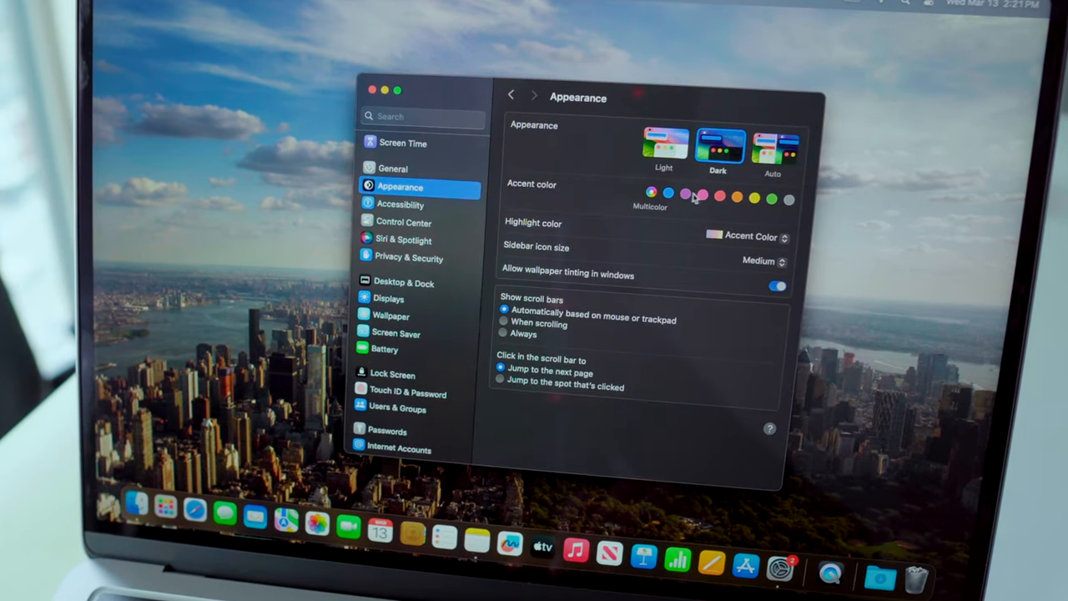
click(755, 198)
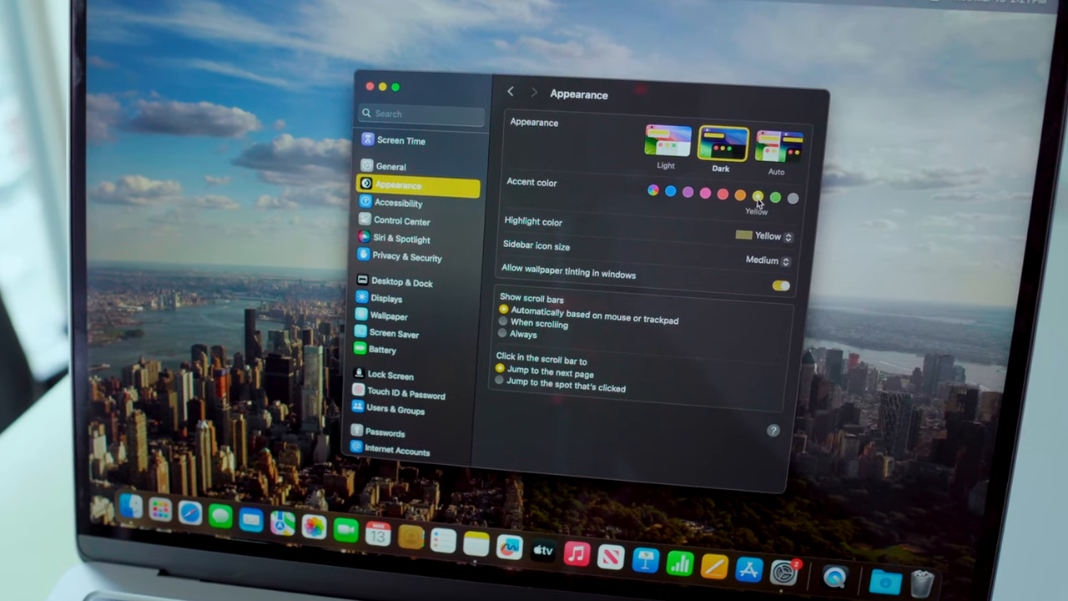
click(741, 195)
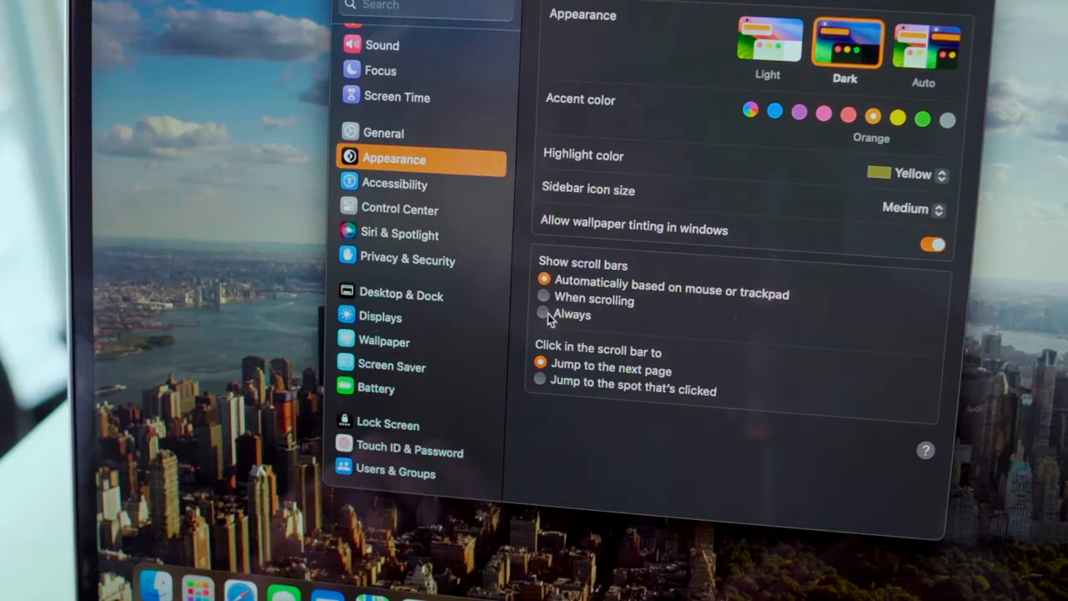
click(543, 315)
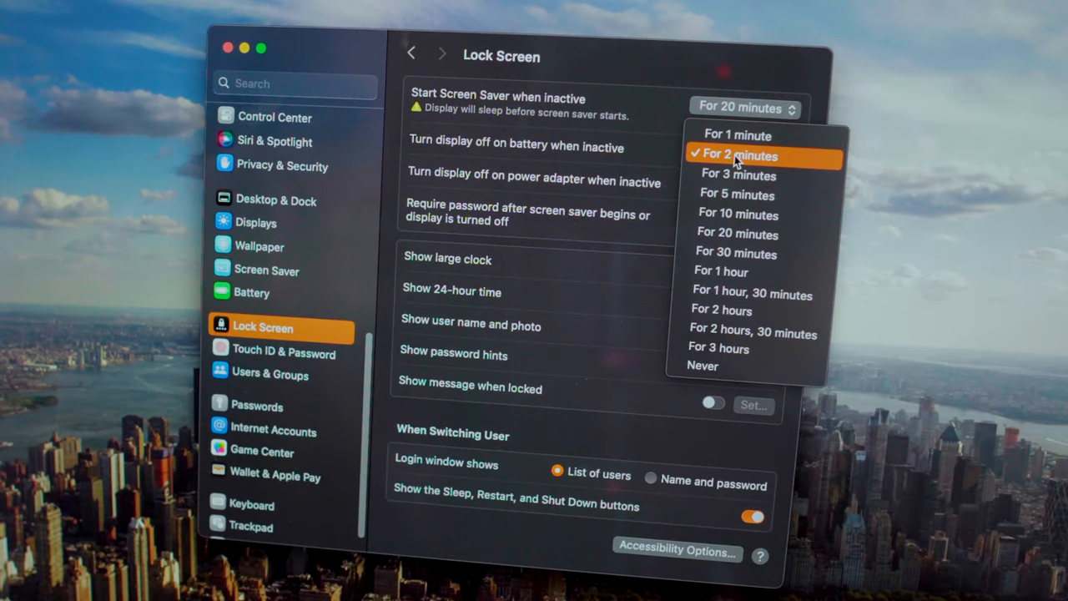
mouse_move(738, 254)
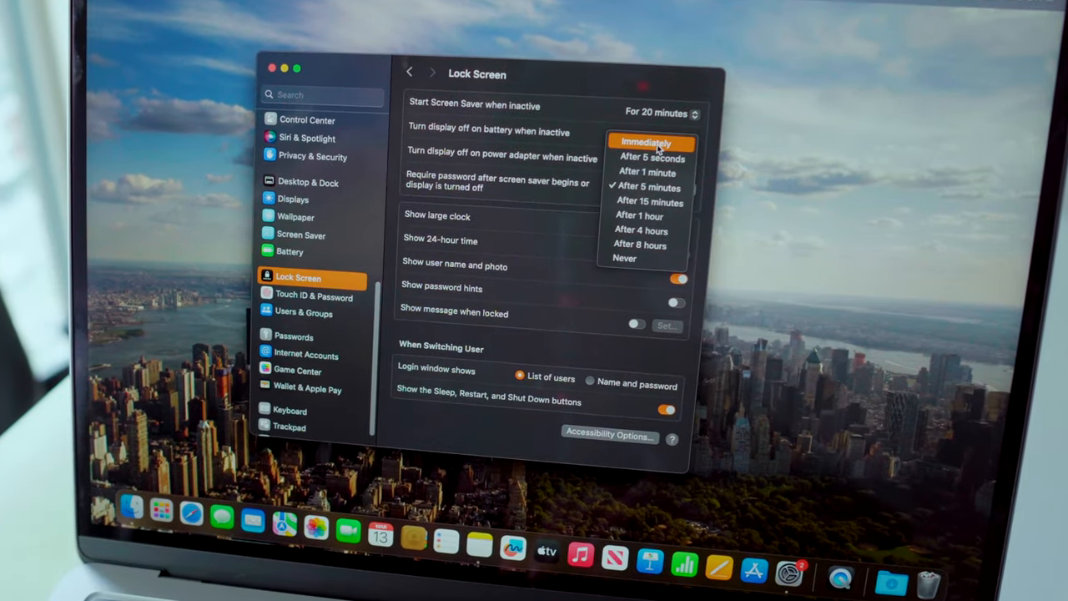
Require the password immediately after locking, confirming with the account password
click(647, 142)
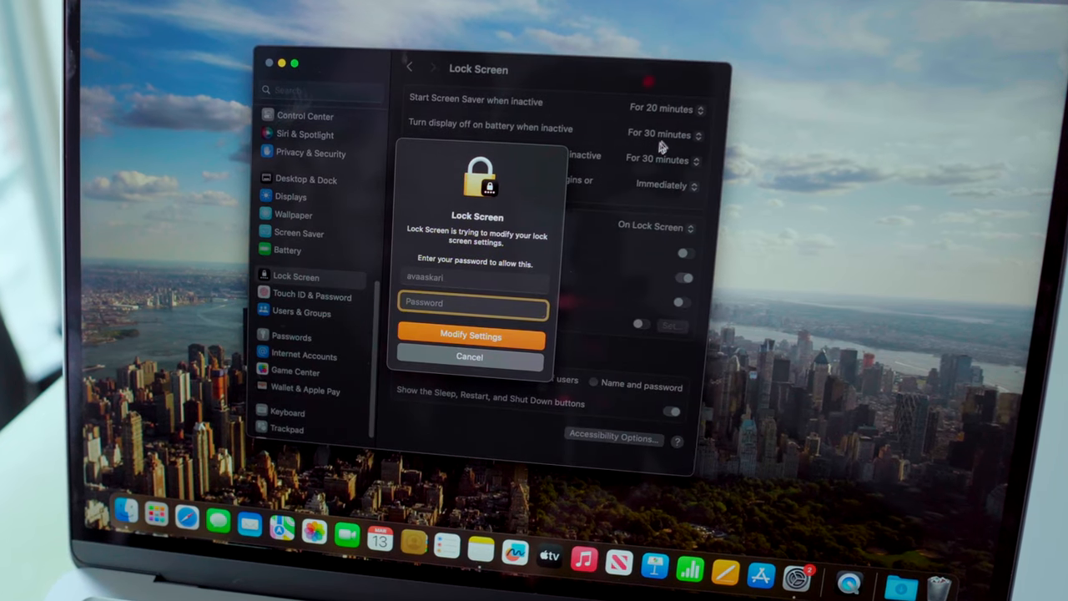
text(••••)
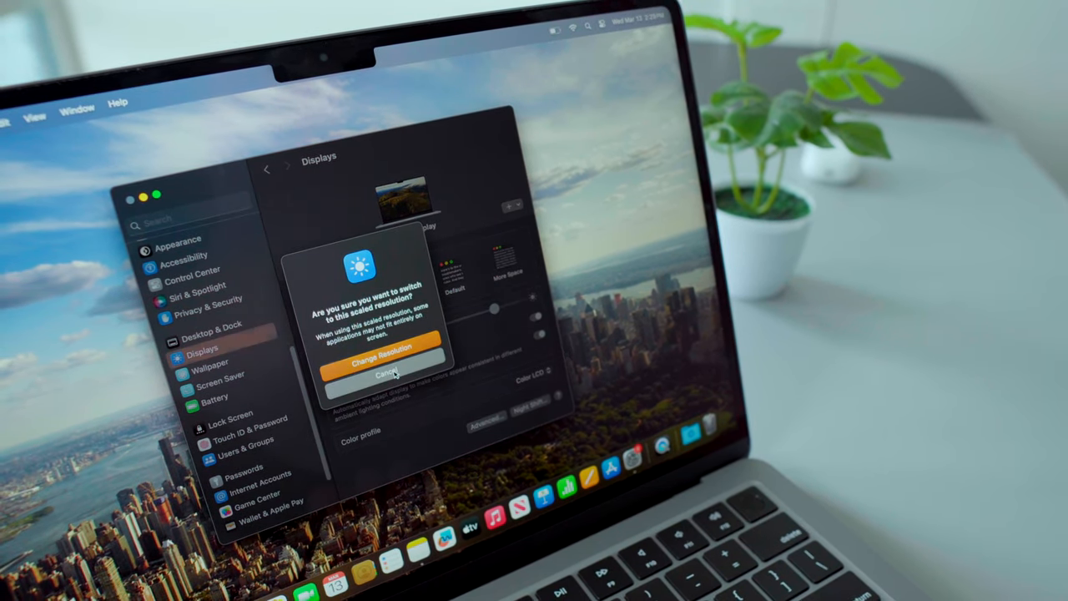
Keep the Default display resolution and make Night Shift's colour temperature warmer
click(384, 373)
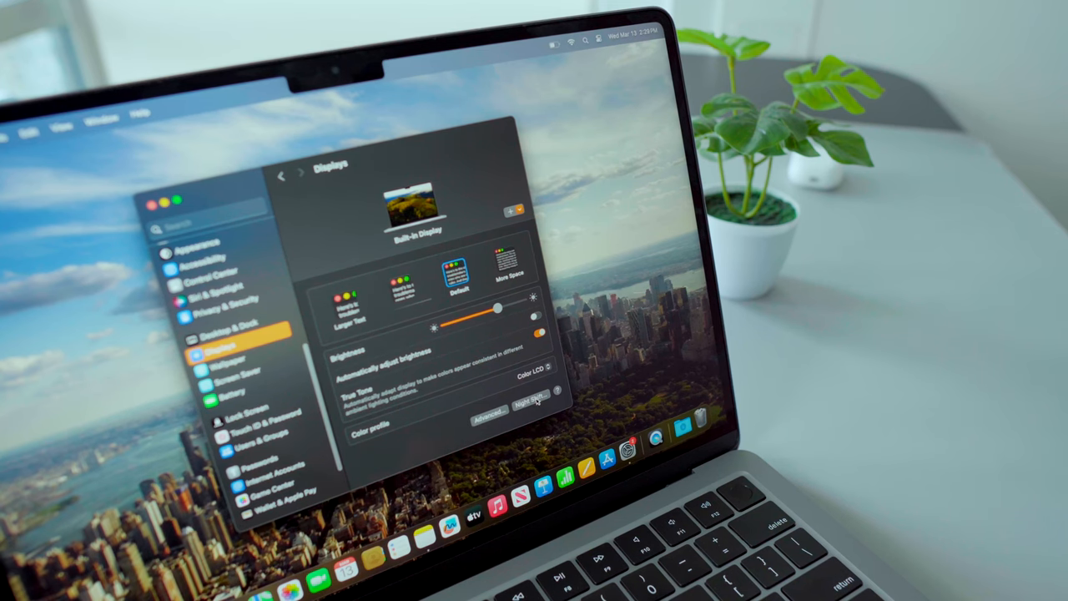
click(527, 402)
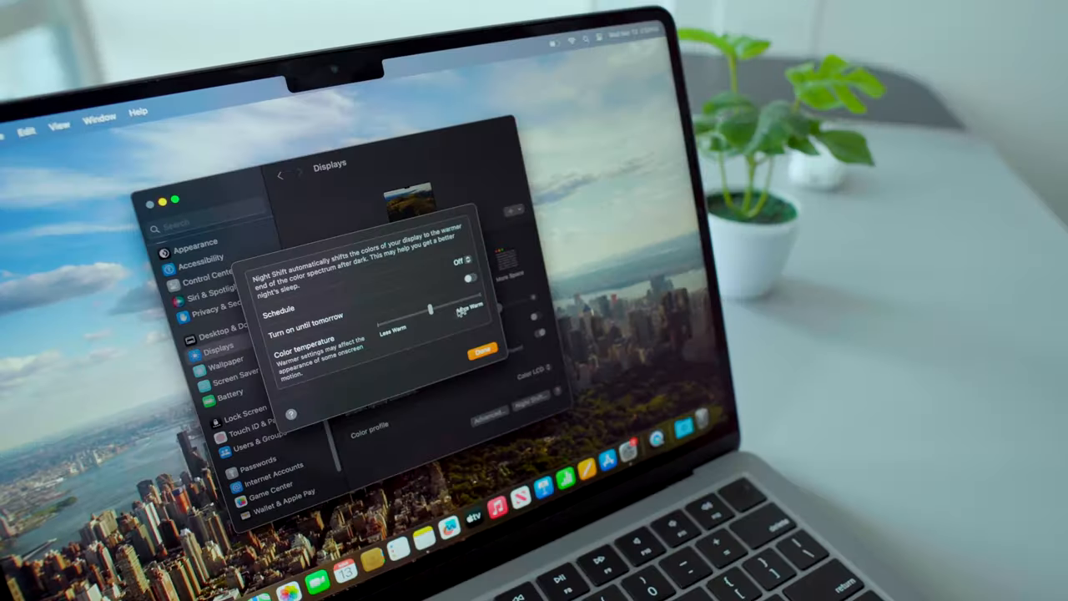
click(469, 277)
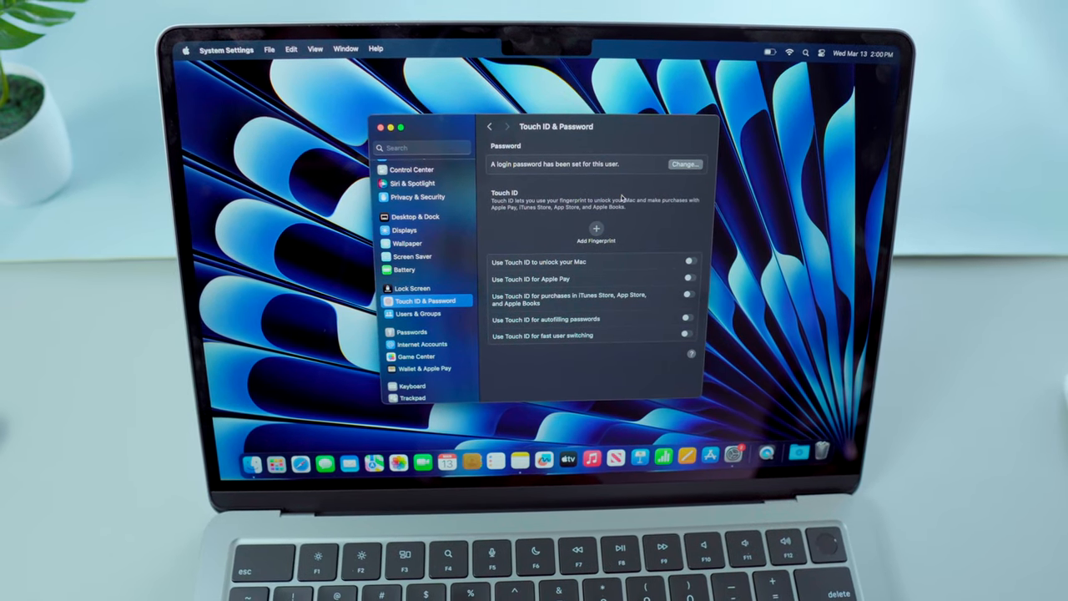
Begin adding a fingerprint in Touch ID & Password
click(595, 228)
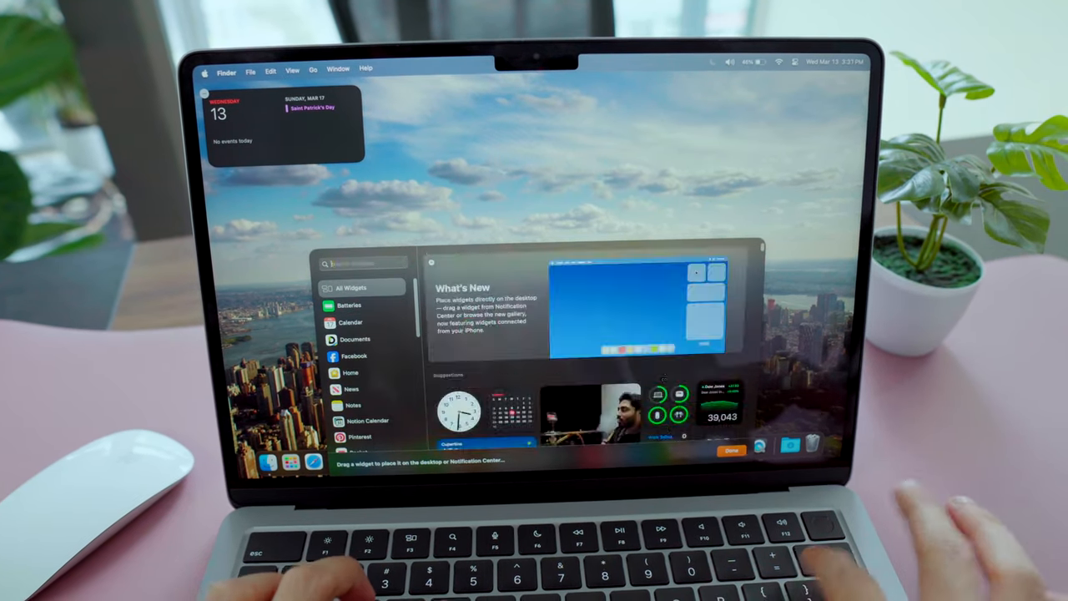
Add Reminders, analog Clock and Notes widgets to the desktop and remove Top Stories
text(remin)
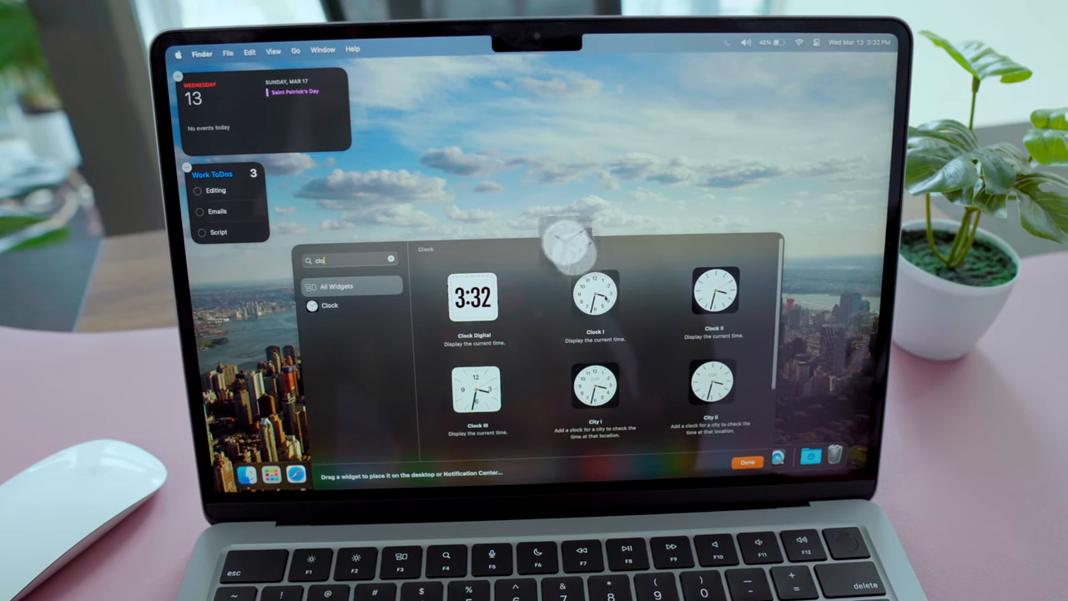
click(746, 461)
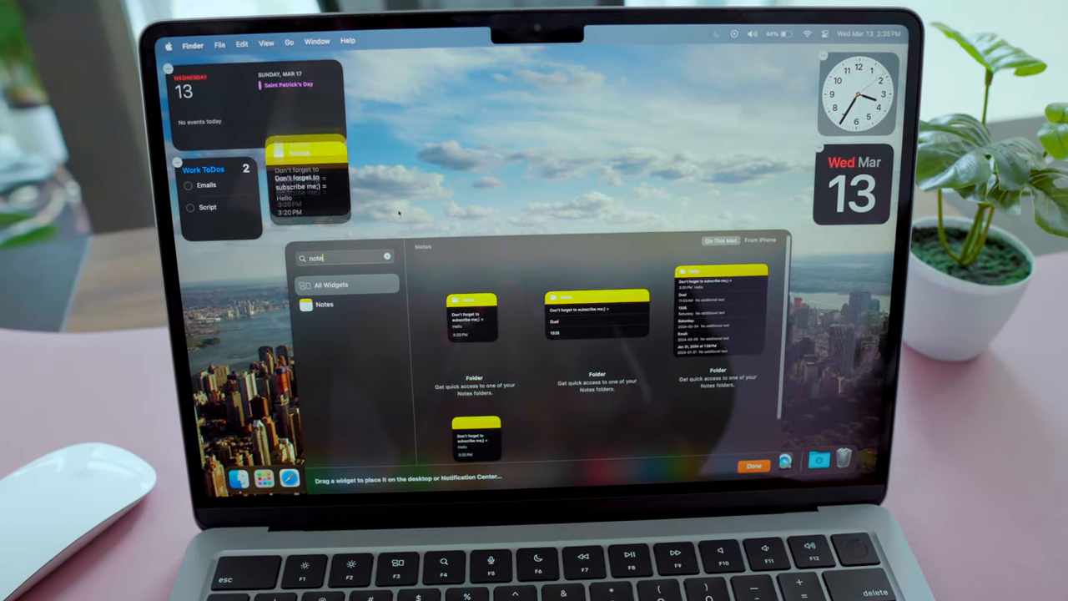
click(753, 466)
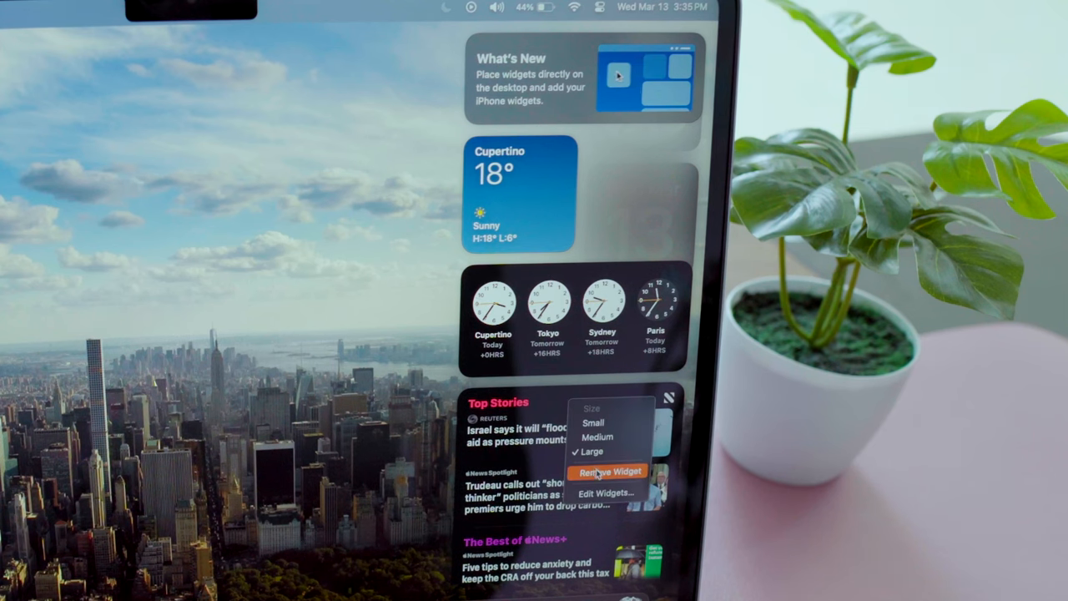
click(609, 472)
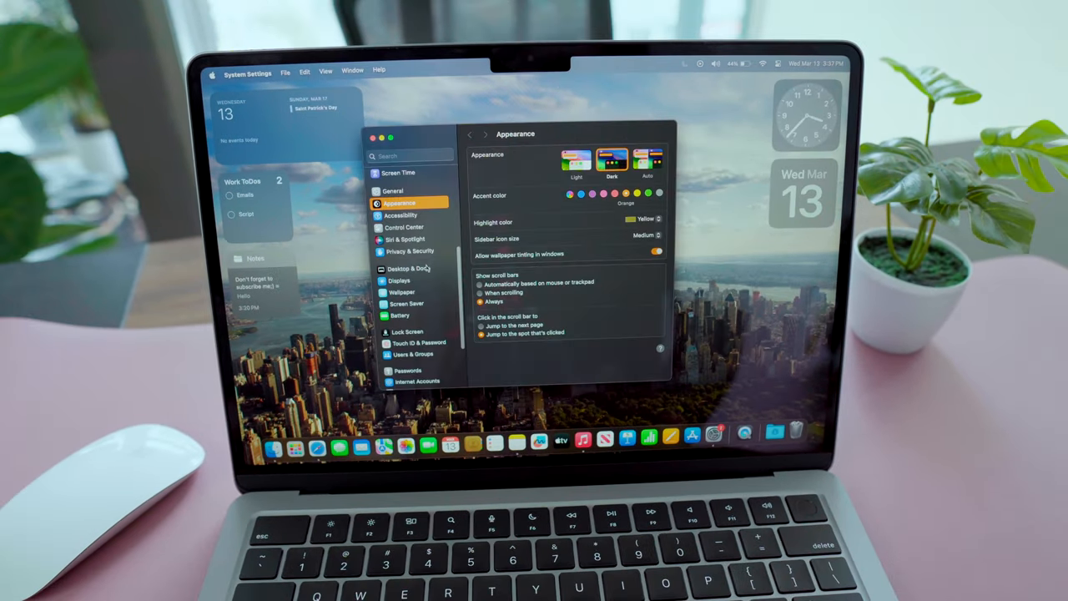
Set the widget style to Monochrome in Desktop & Dock
click(409, 268)
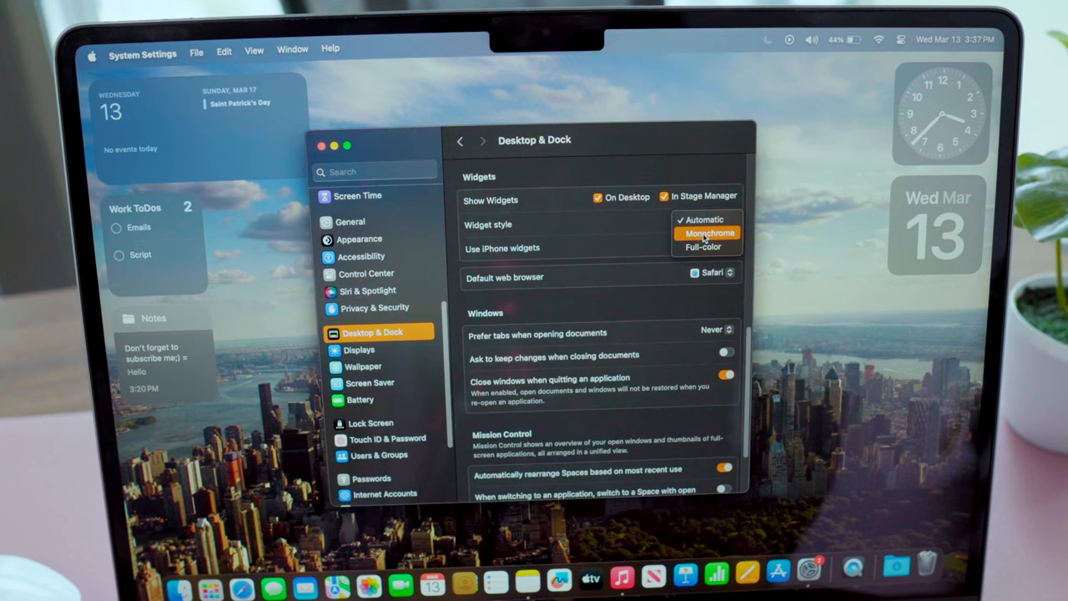
click(708, 233)
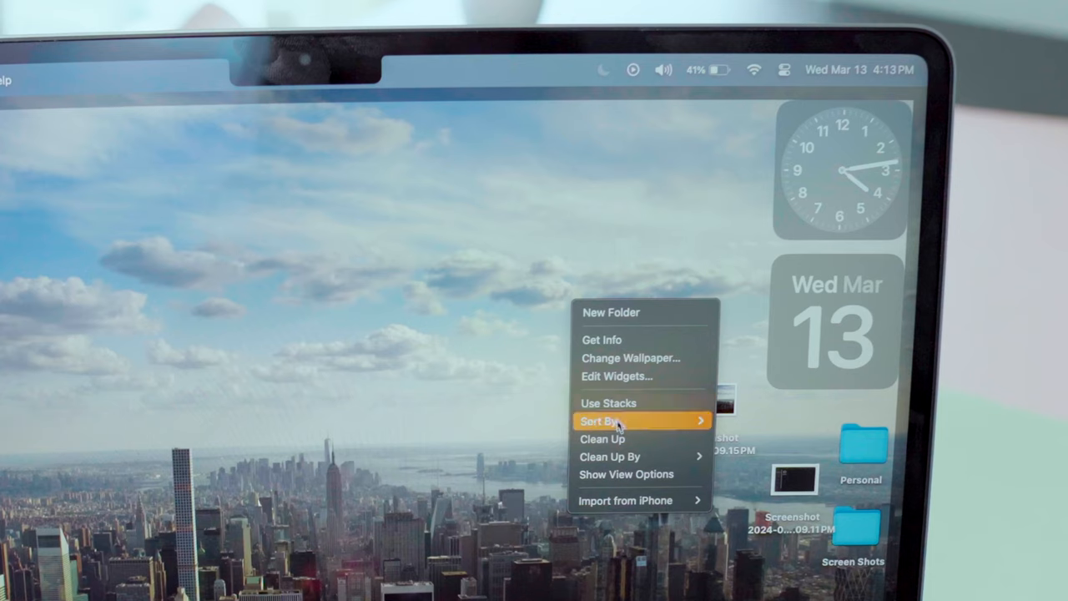
Shrink the desktop icons, adjust label text size, and turn on Use Stacks
click(626, 474)
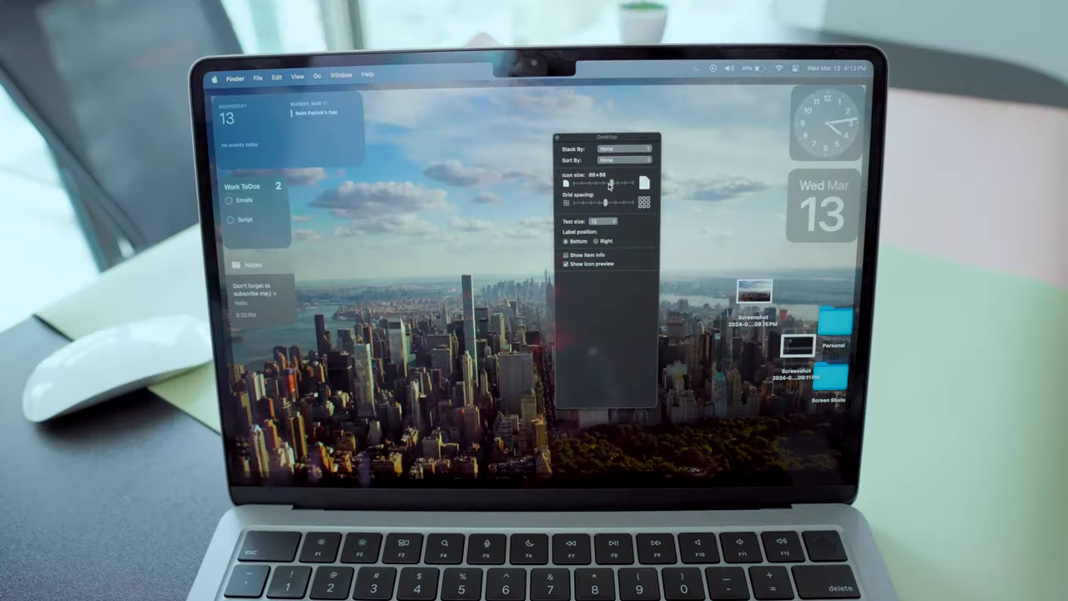
click(600, 220)
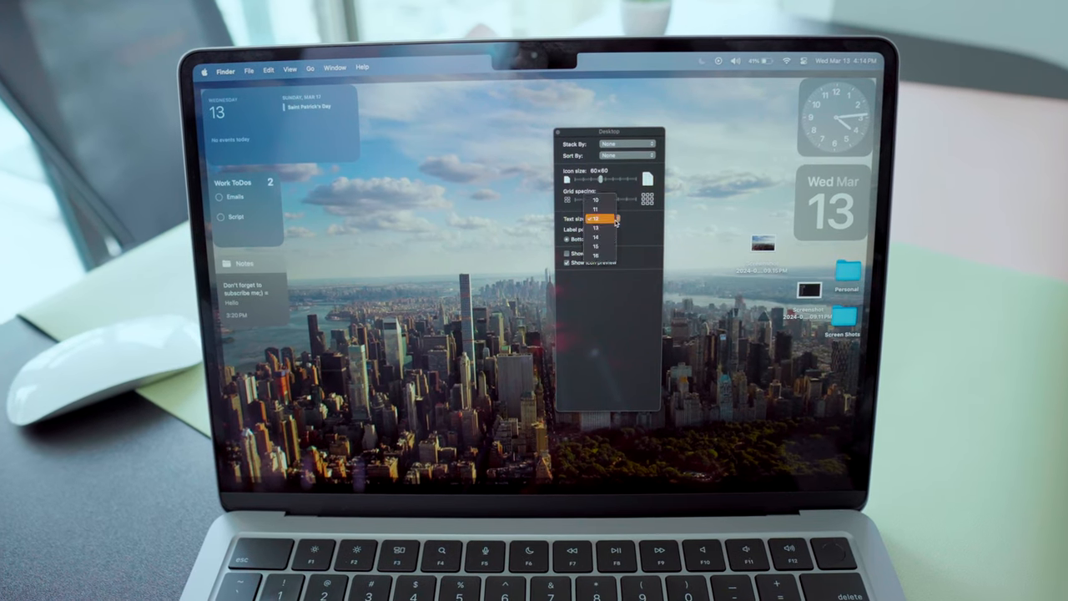
click(625, 156)
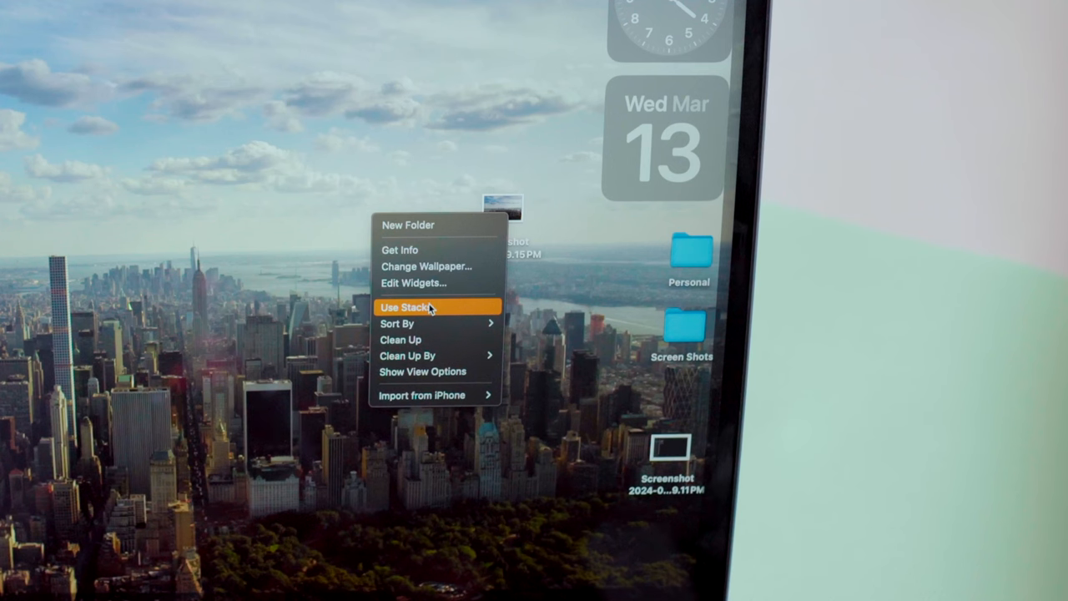
click(407, 307)
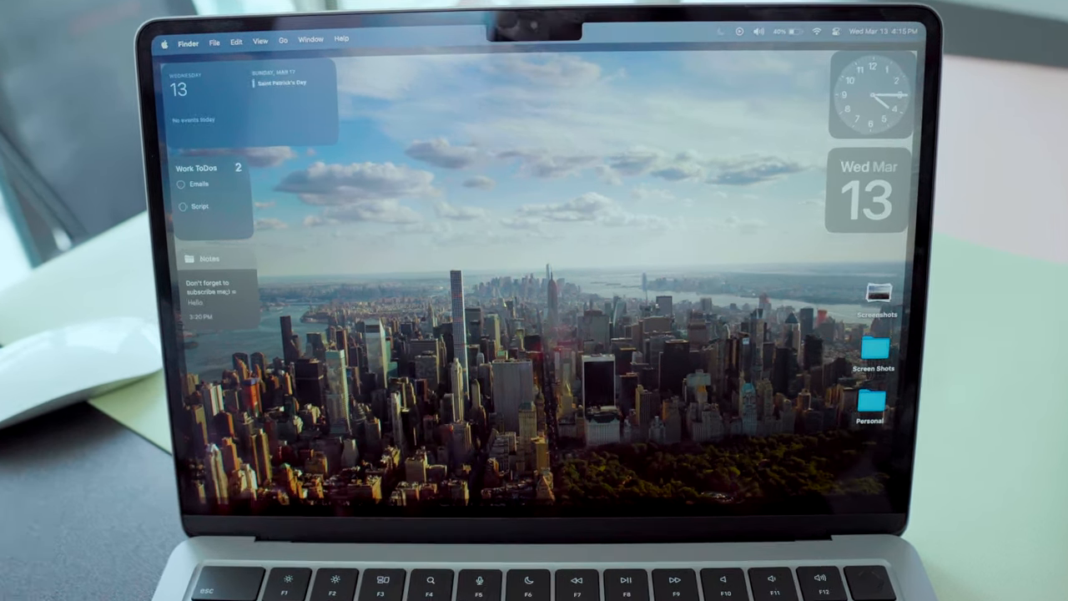
Save new screenshots to the Desktop's Screen Shots folder via Shift-Command-5 options
key(cmd+shift+5)
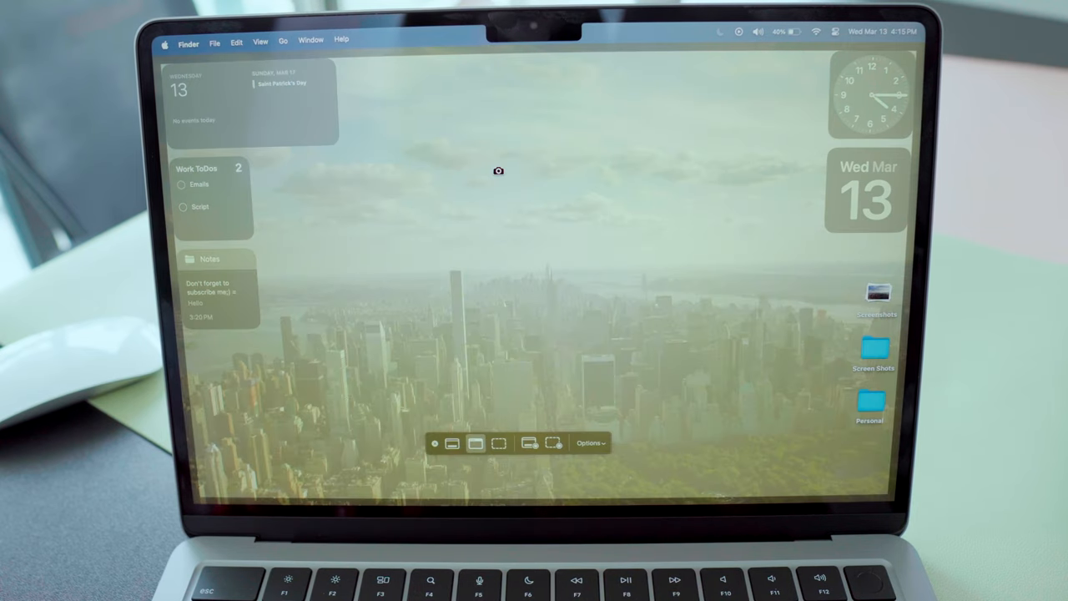
mouse_move(452, 442)
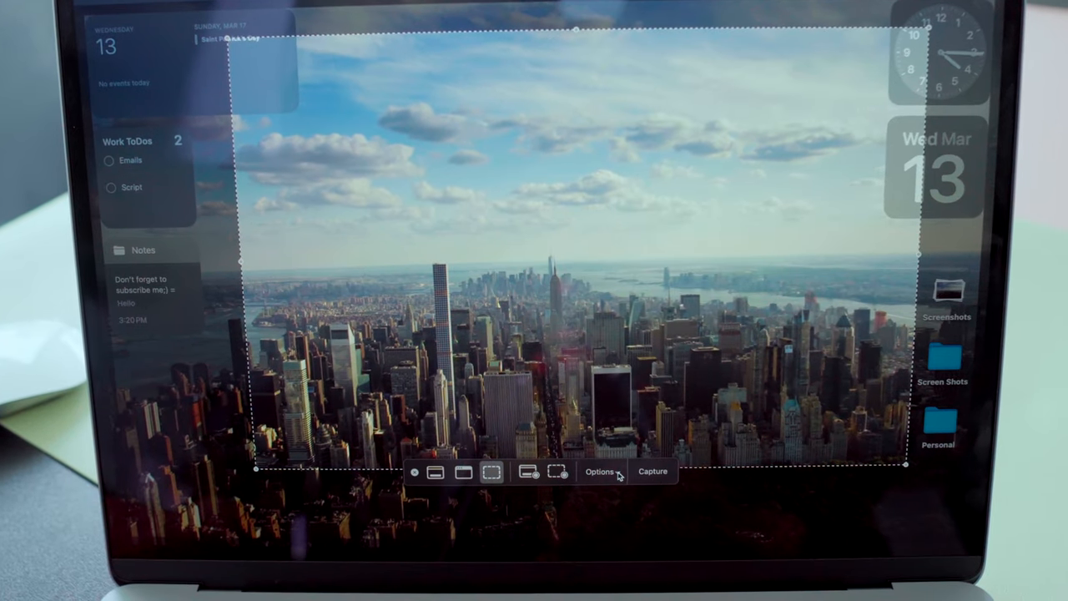
click(599, 471)
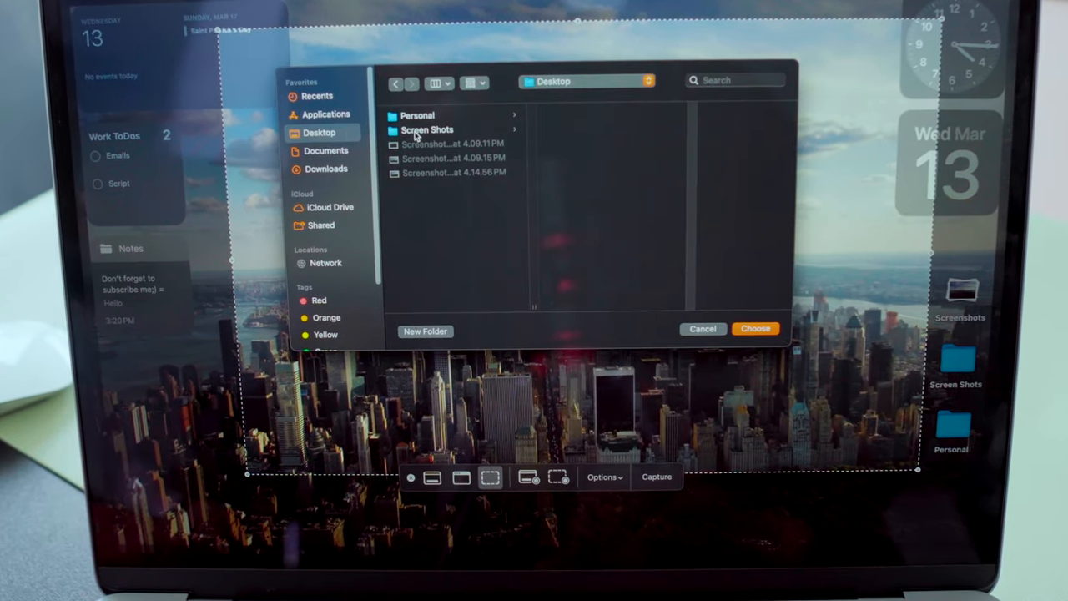
click(701, 328)
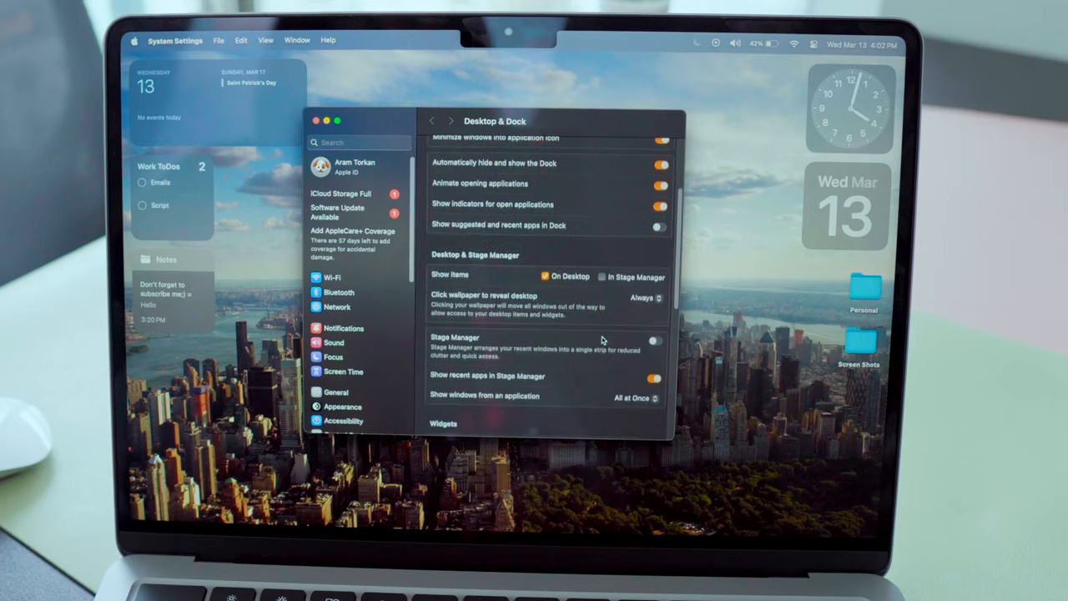
Turn off Show Items On Desktop under Desktop & Stage Manager
scroll(down, 3)
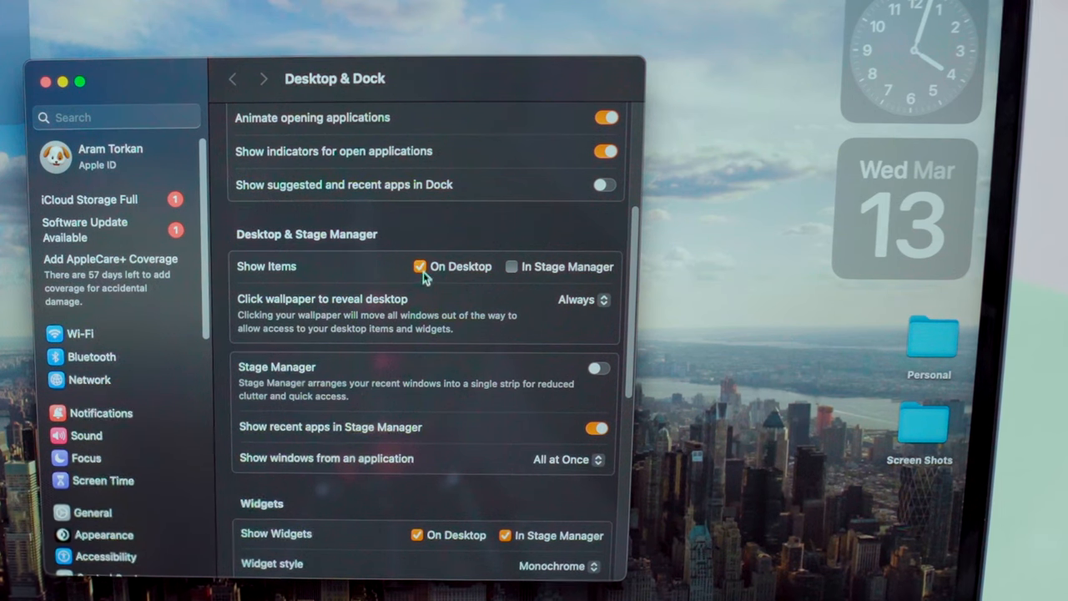
click(420, 265)
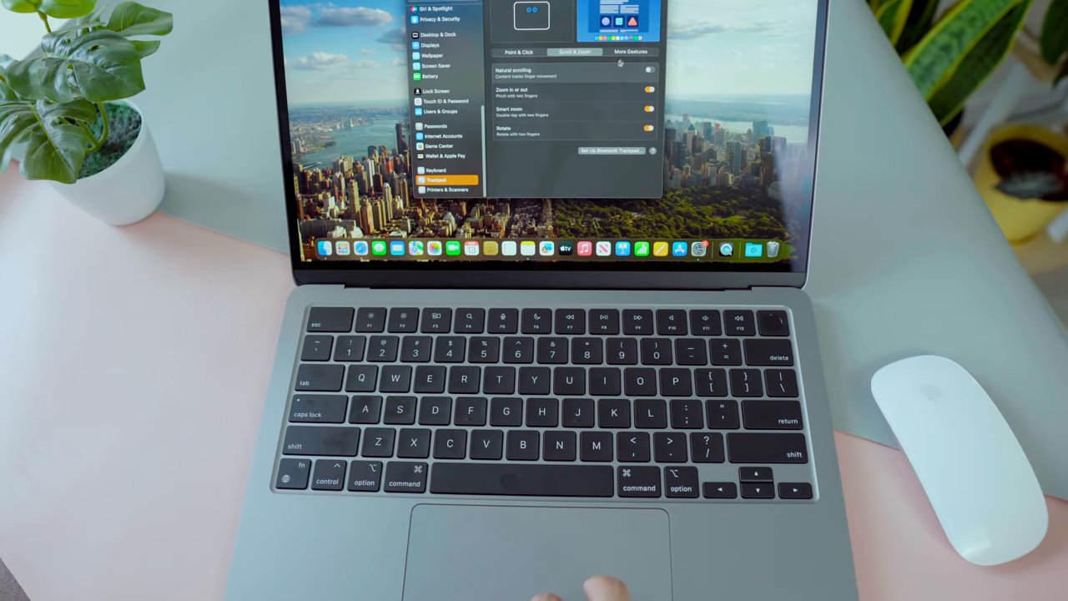
View the remaining trackpad gesture options in the other tab
click(631, 52)
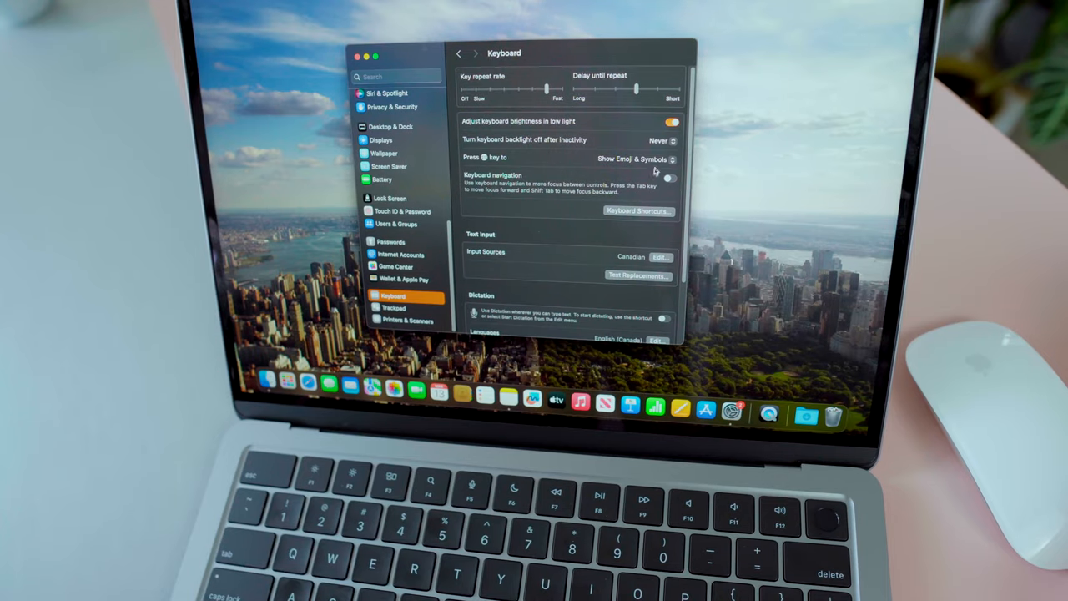
Set the globe key to show emoji and start adding an input source language
click(637, 158)
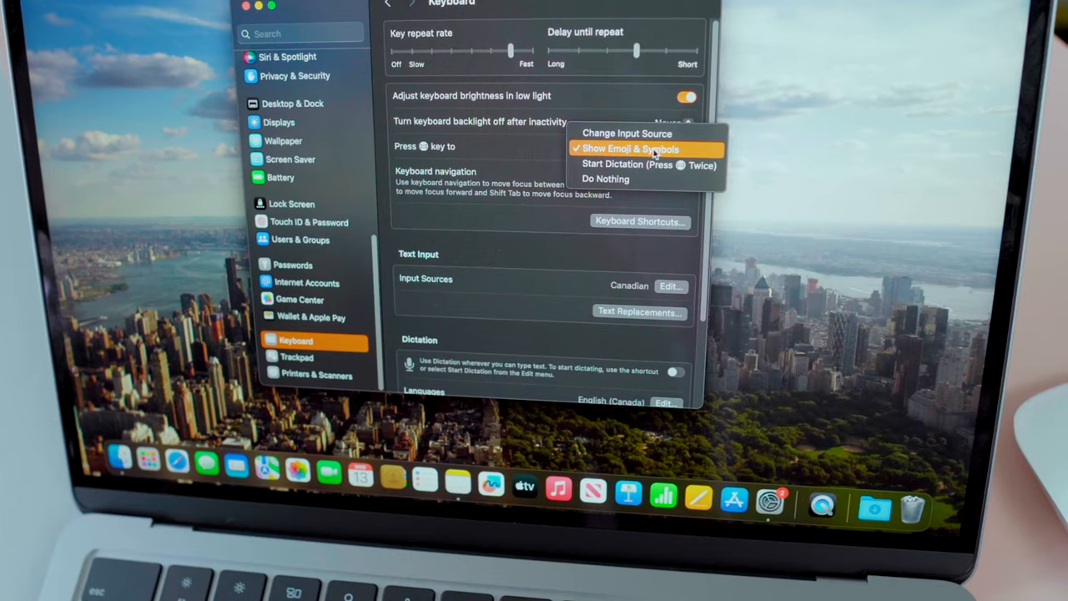
click(632, 148)
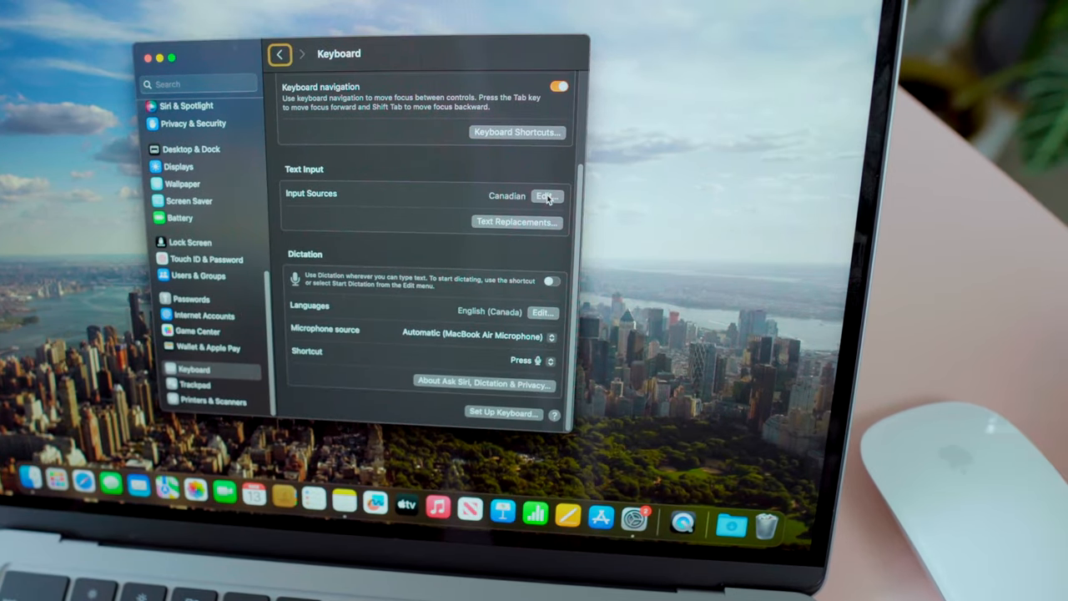
click(546, 195)
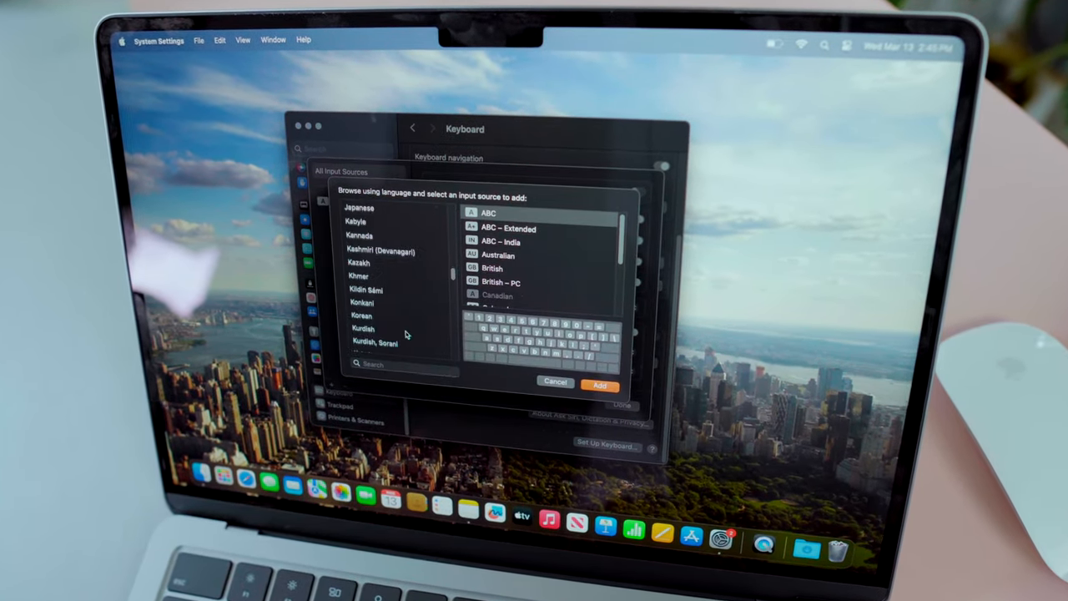
click(599, 385)
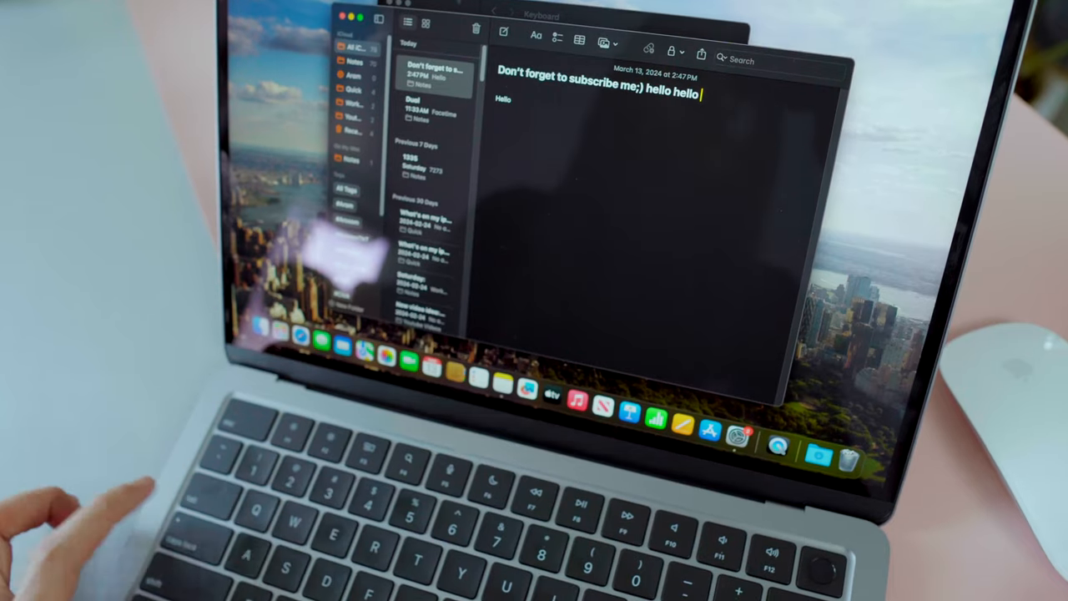
Type the Persian greeting 'سلام' into the subscribe reminder note
text(سلام)
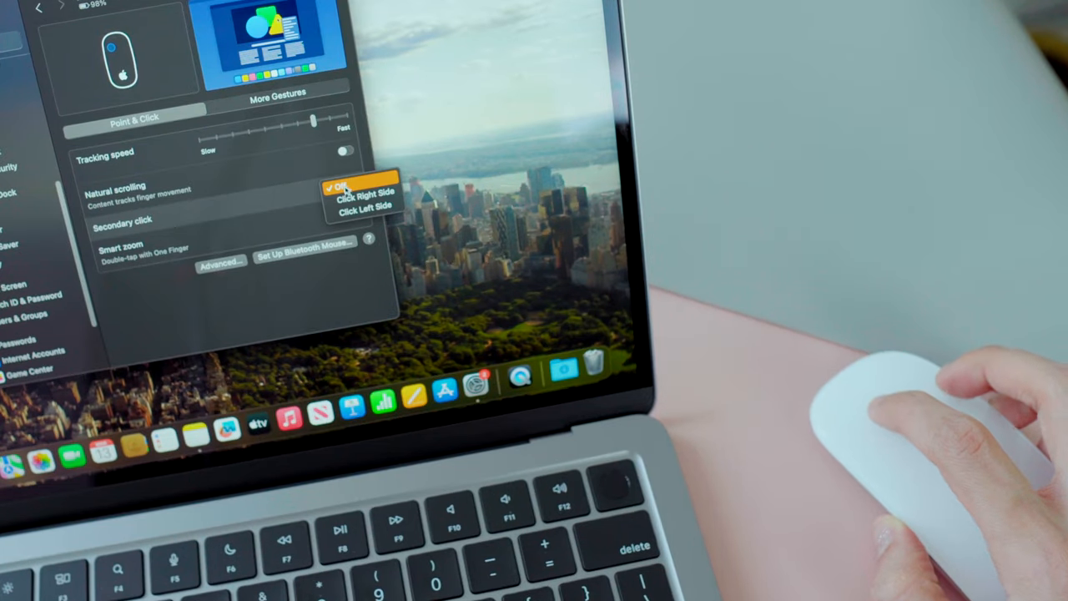
Choose Click Right Side for the mouse's secondary click
click(340, 185)
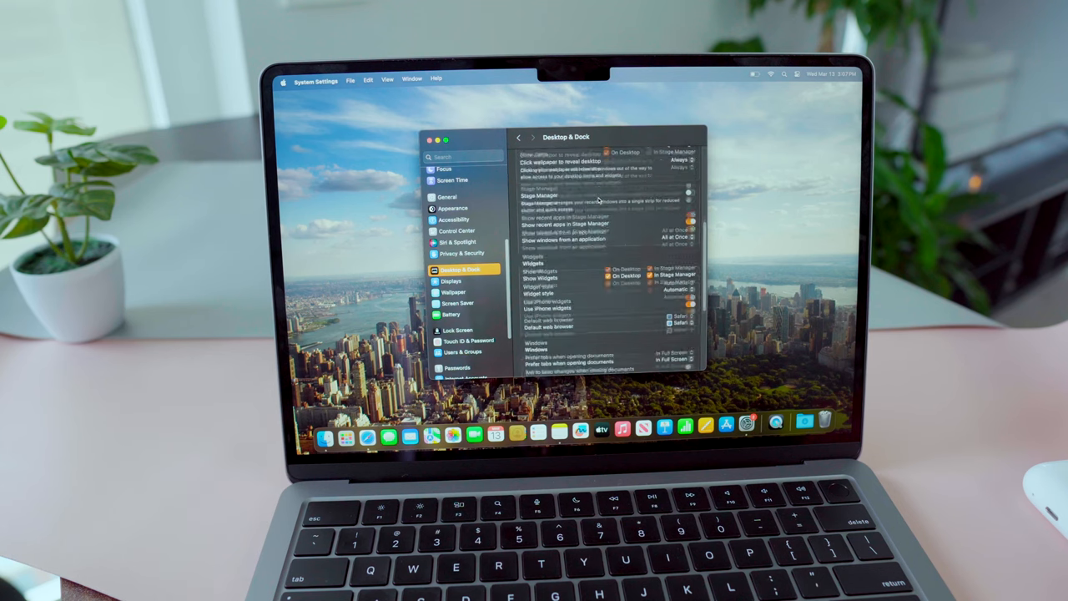
Scroll Desktop & Dock down to the Widgets and Windows sections
scroll(down, 3)
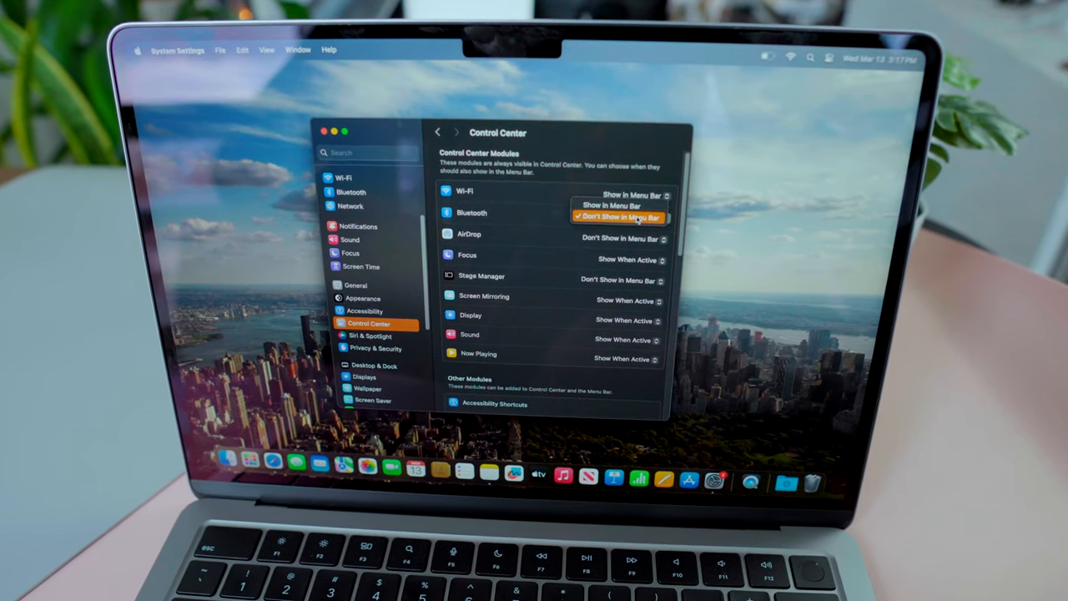
Set Bluetooth to Don't Show in Menu Bar and adjust other Control Center modules
click(617, 216)
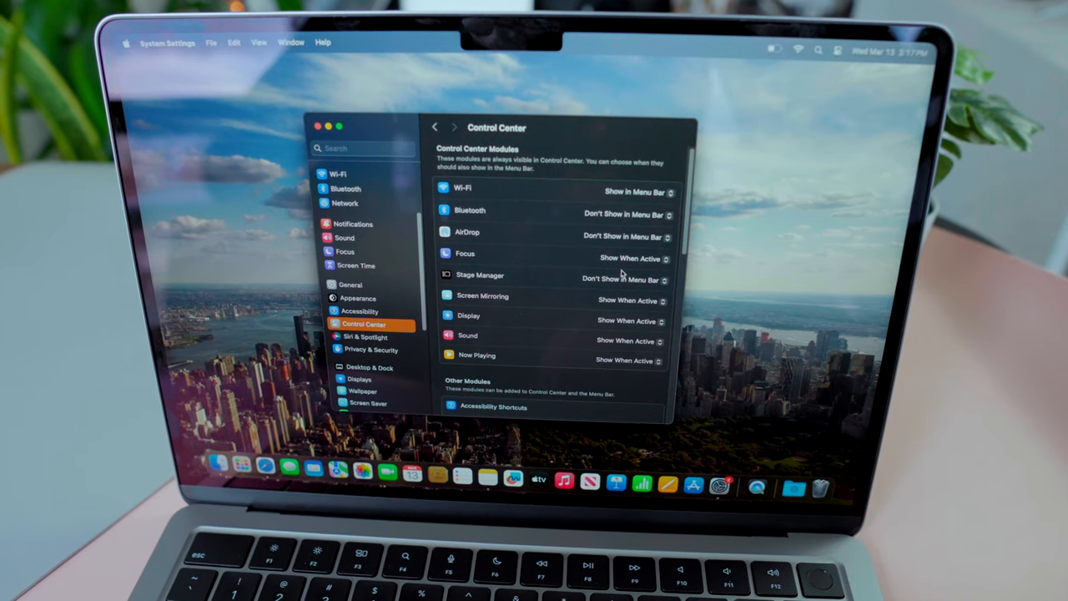
click(753, 166)
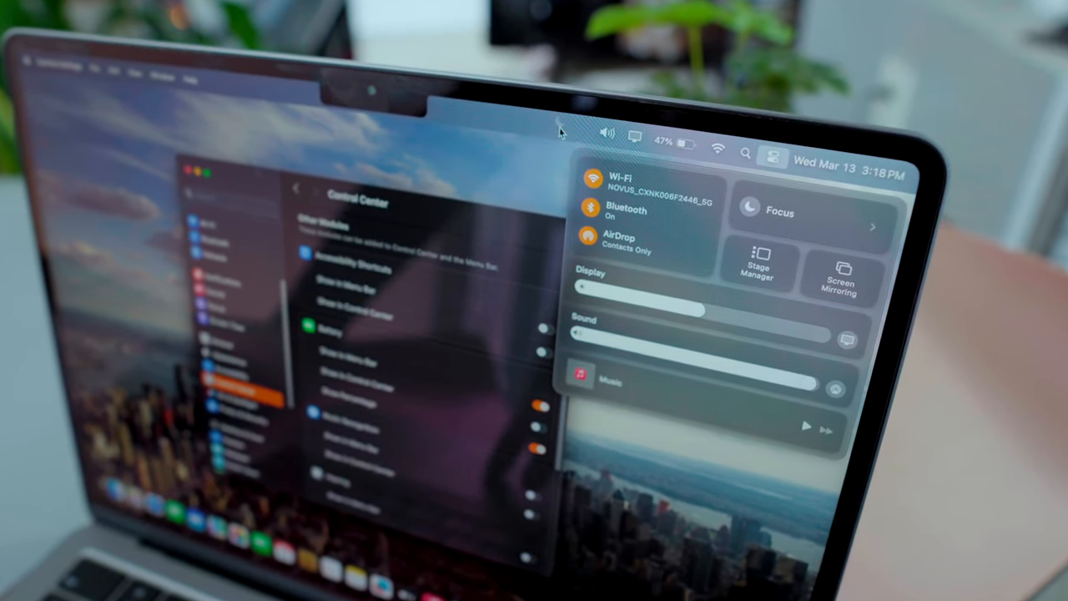
click(592, 179)
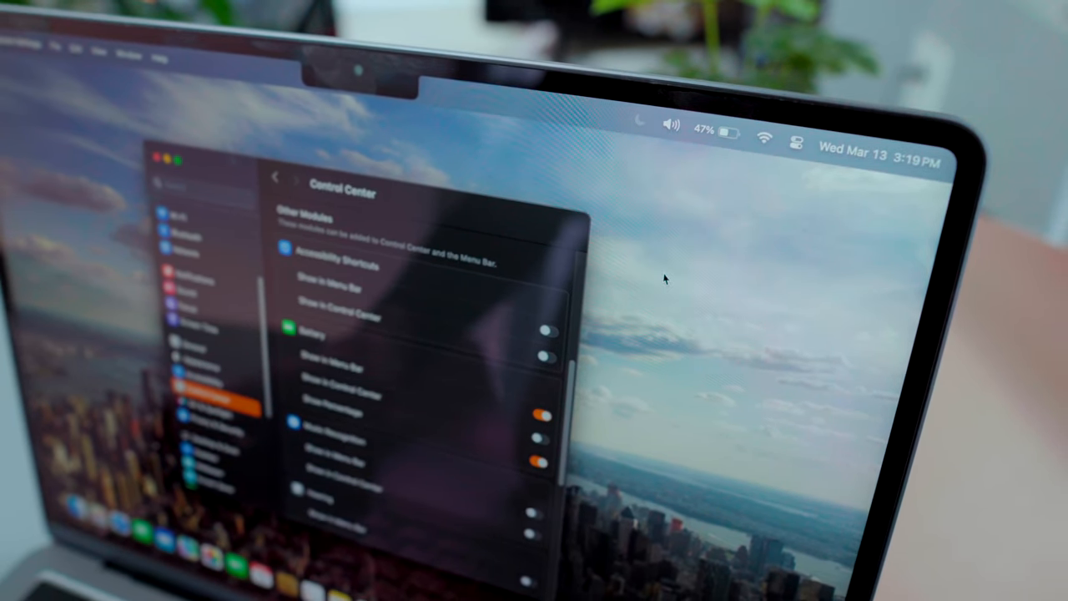
click(705, 129)
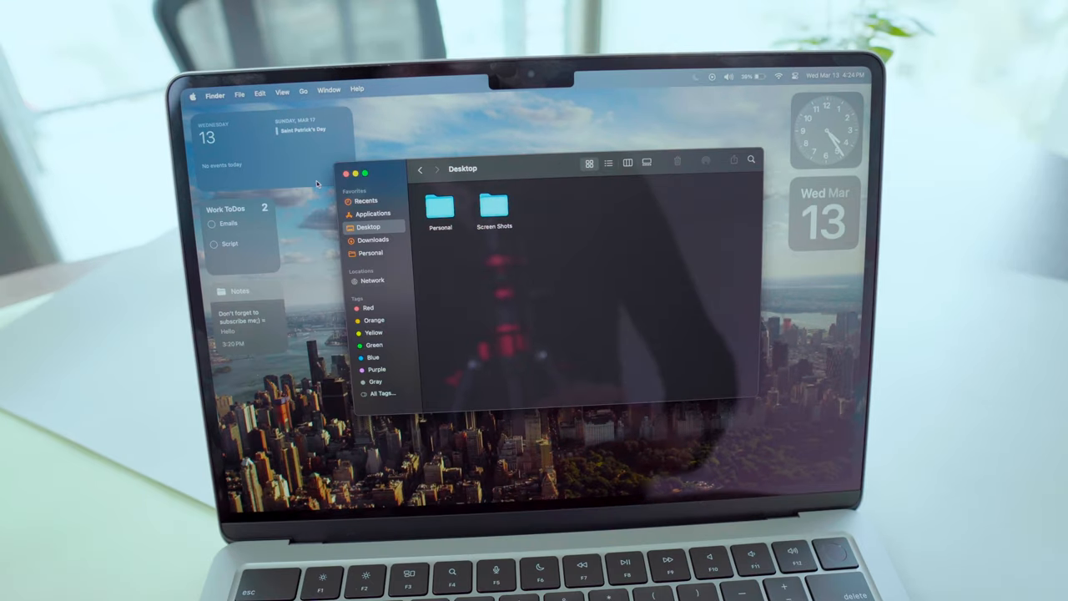
In Finder Settings, keep hard disks off the desktop and open new windows in Recents
click(215, 90)
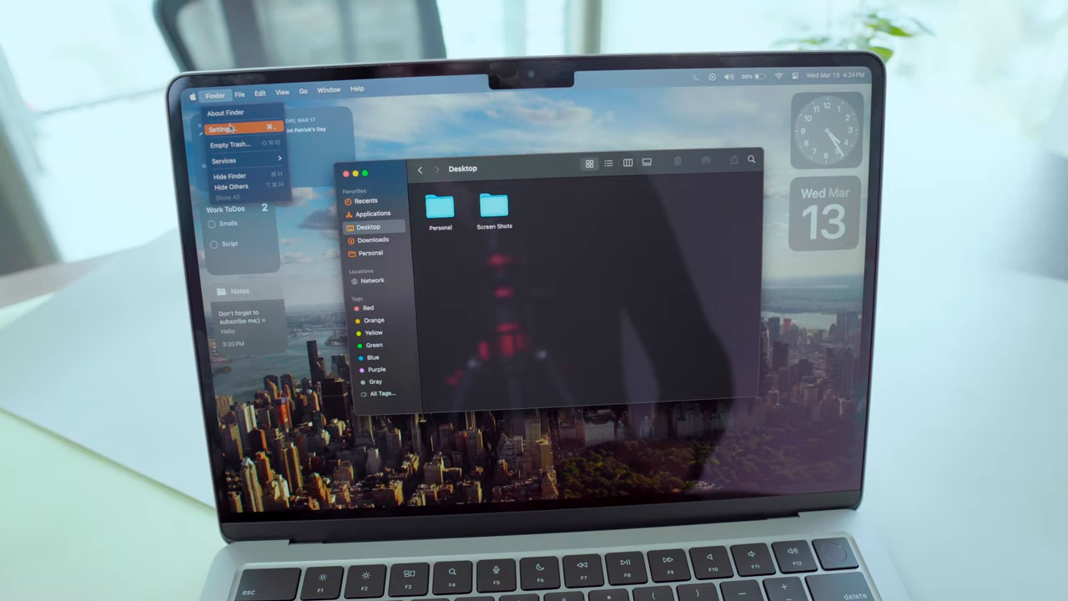
click(222, 129)
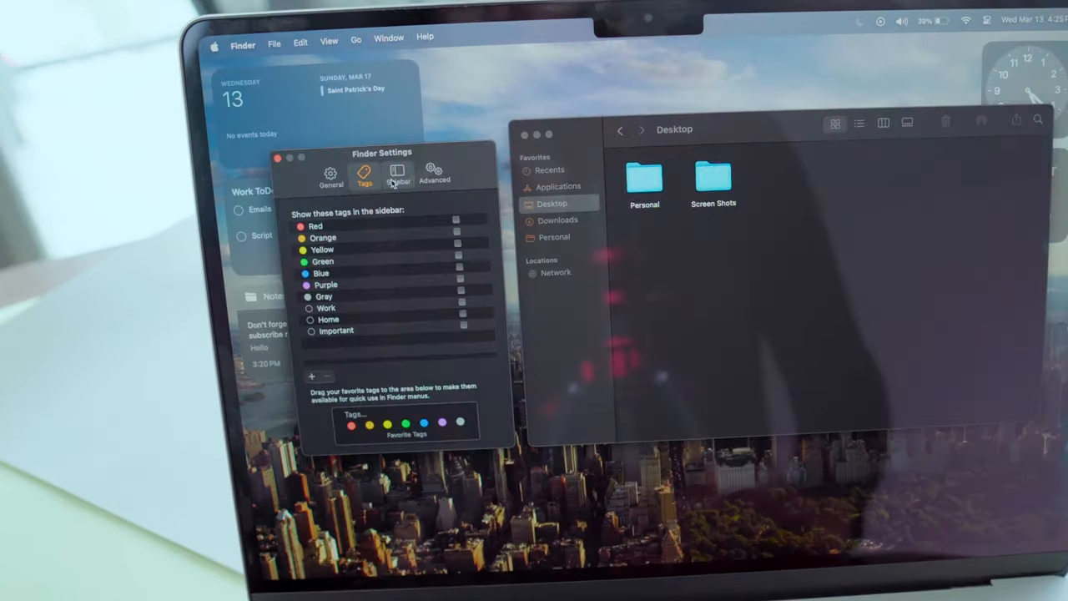
click(397, 174)
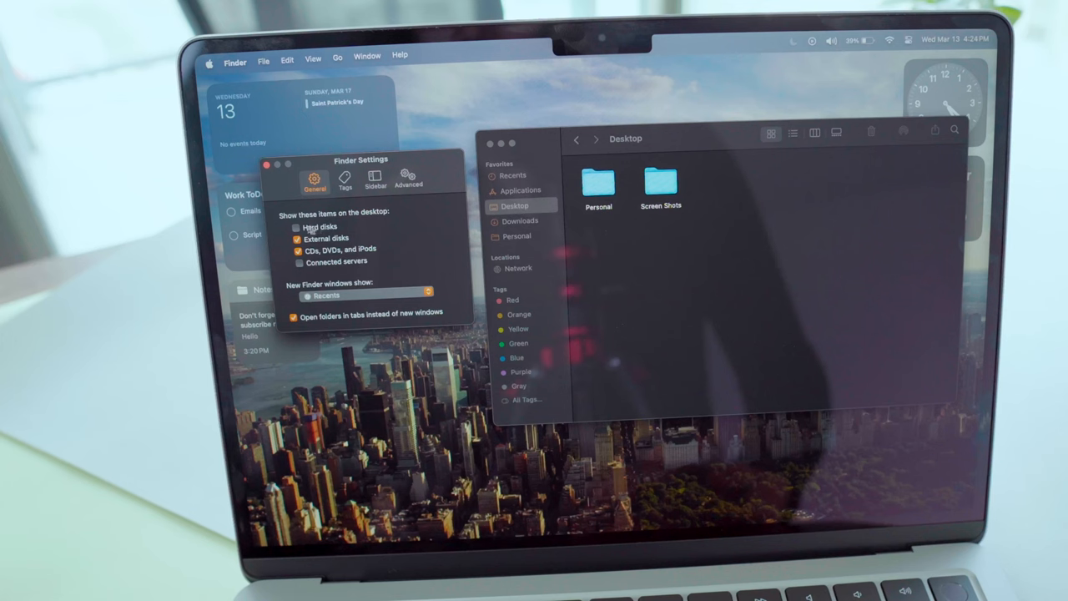
click(298, 238)
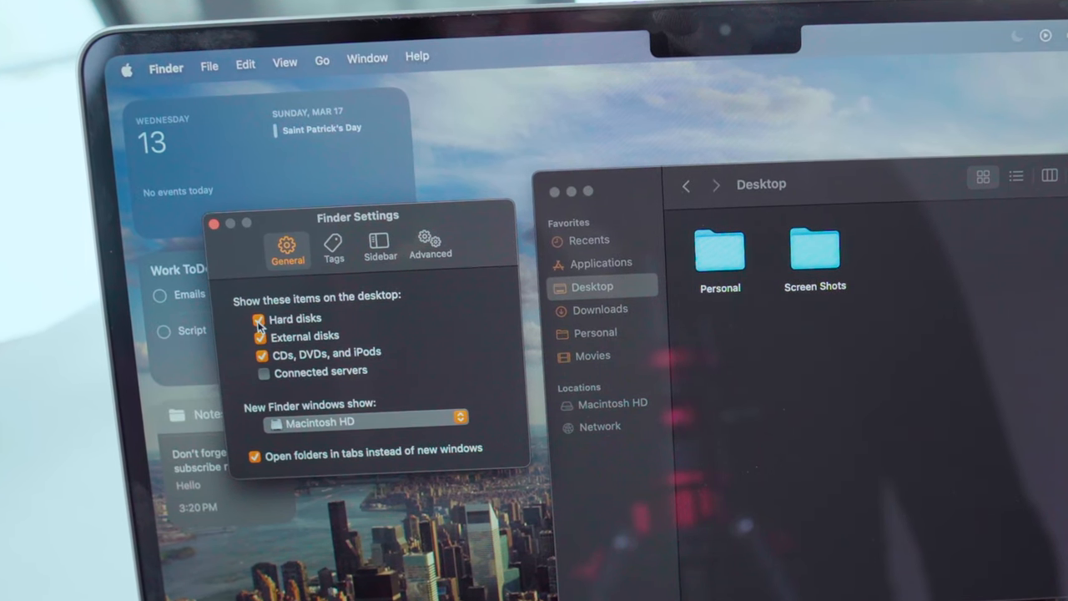
click(259, 319)
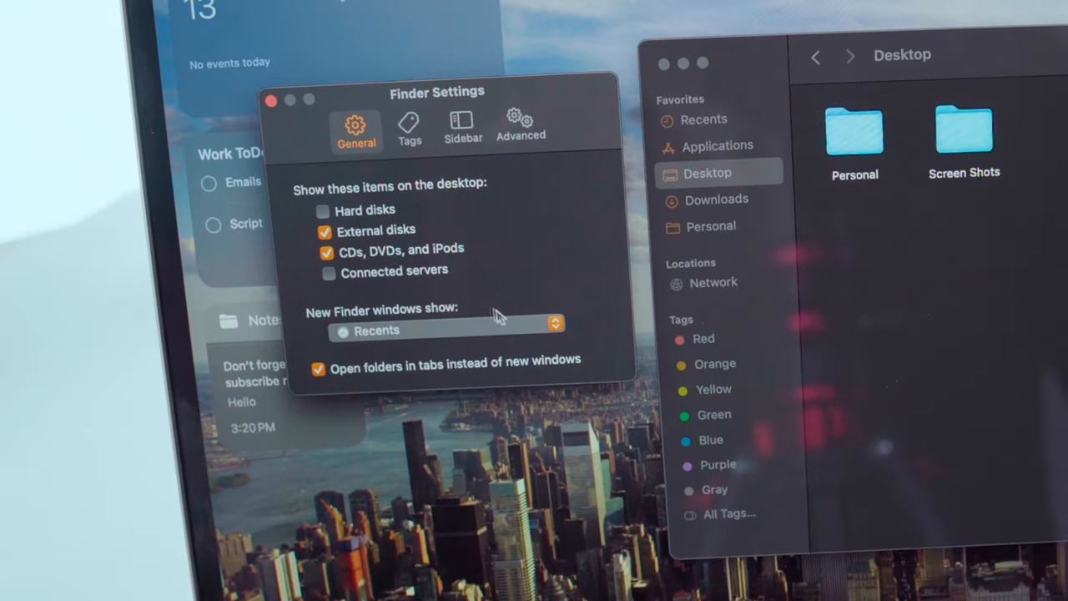
click(442, 331)
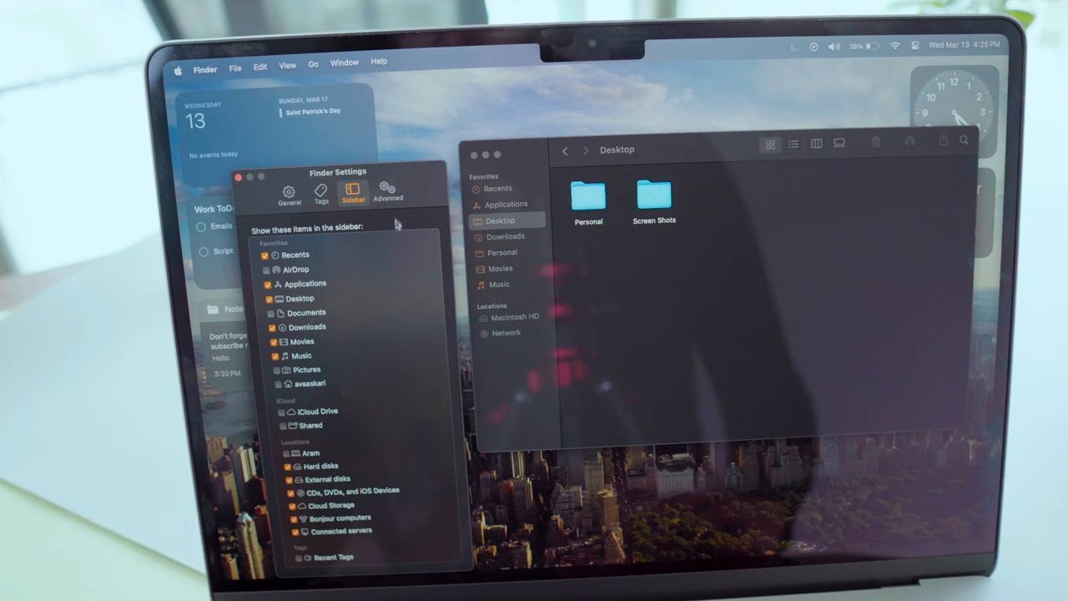
Add sidebar items, auto-remove Trash after 30 days, and search the current folder
click(387, 192)
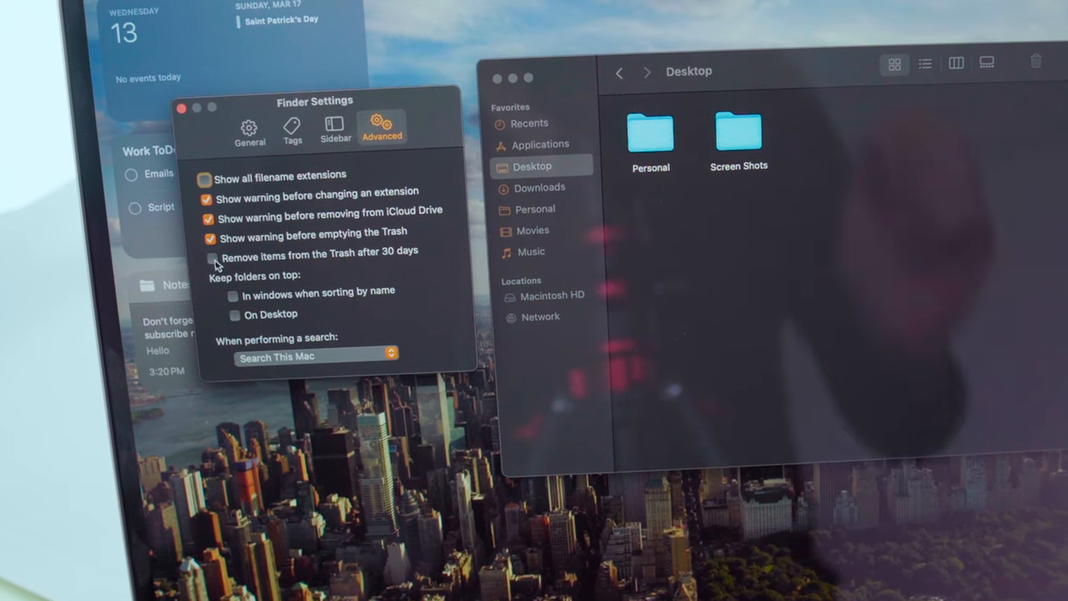
click(207, 257)
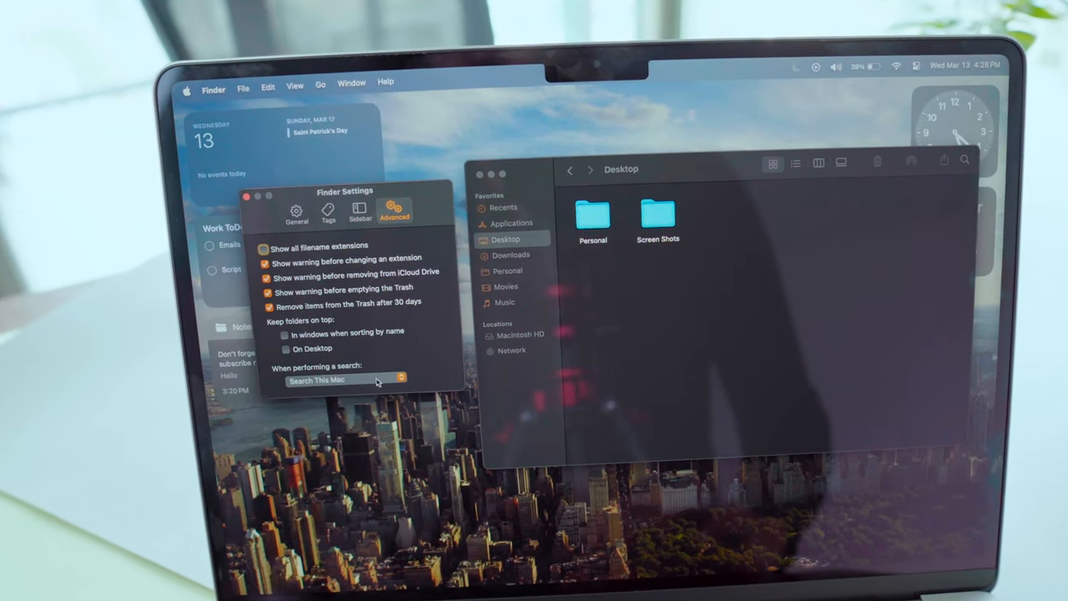
click(342, 380)
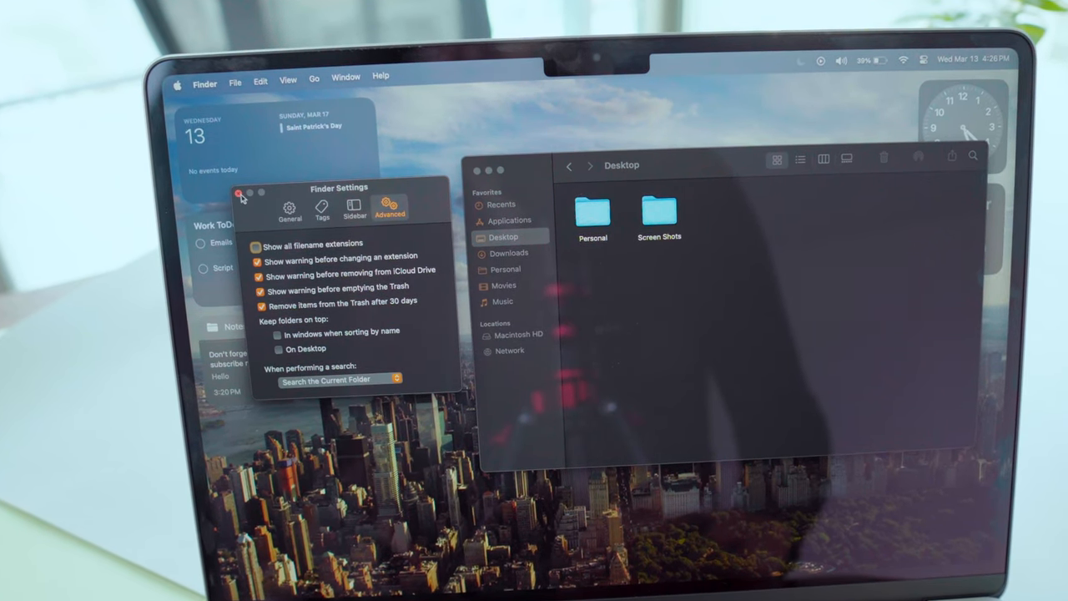
click(241, 192)
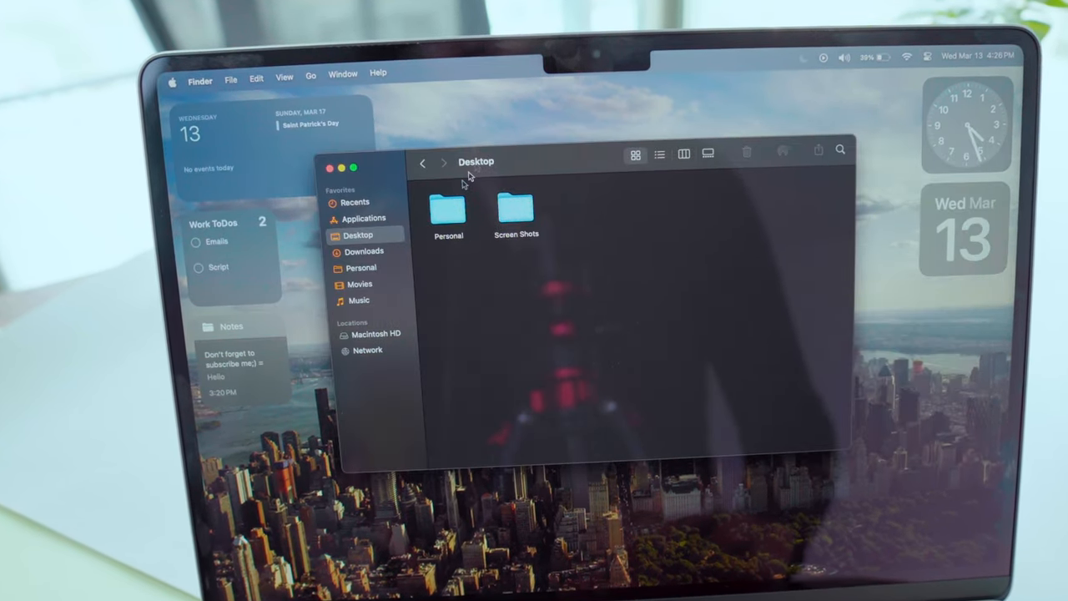
Customize the Finder window toolbar, keeping the icon-only style
double_click(516, 210)
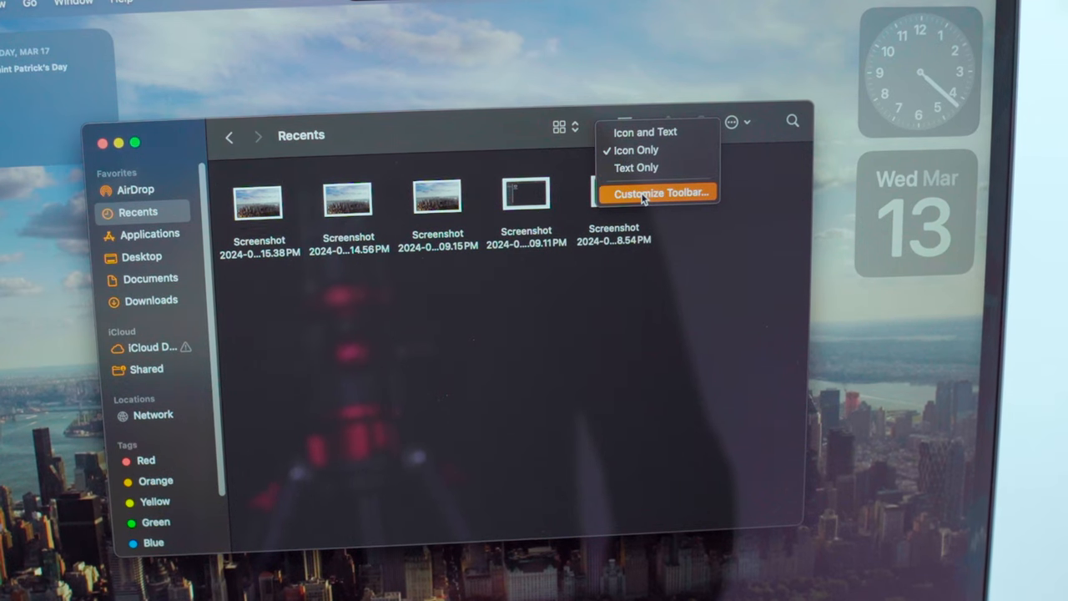
click(659, 192)
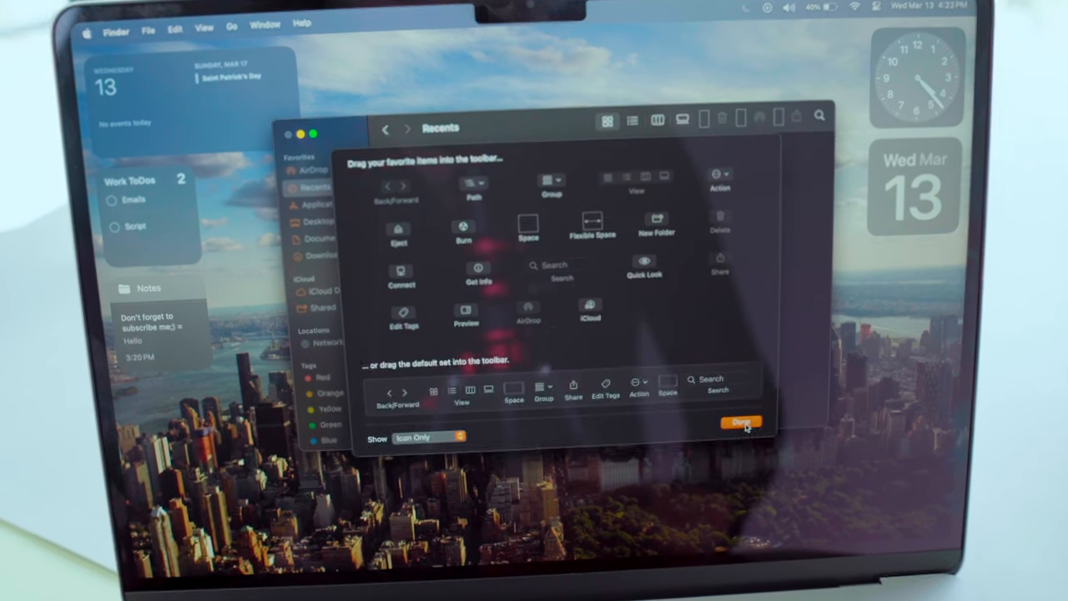
click(740, 422)
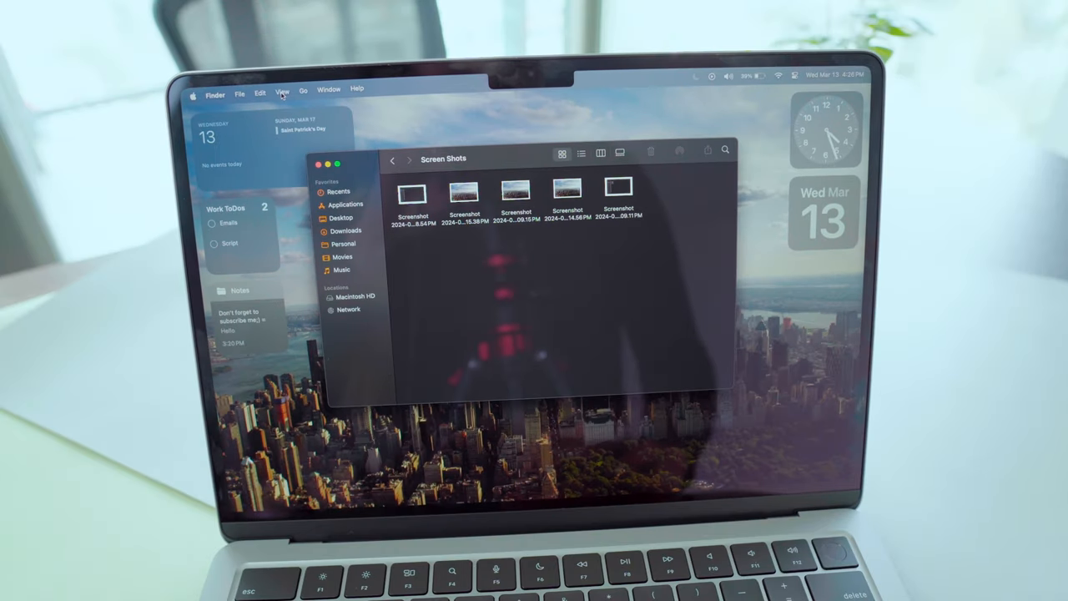
Enable Show Path Bar from the View menu and jump to Desktop via the path bar
click(282, 90)
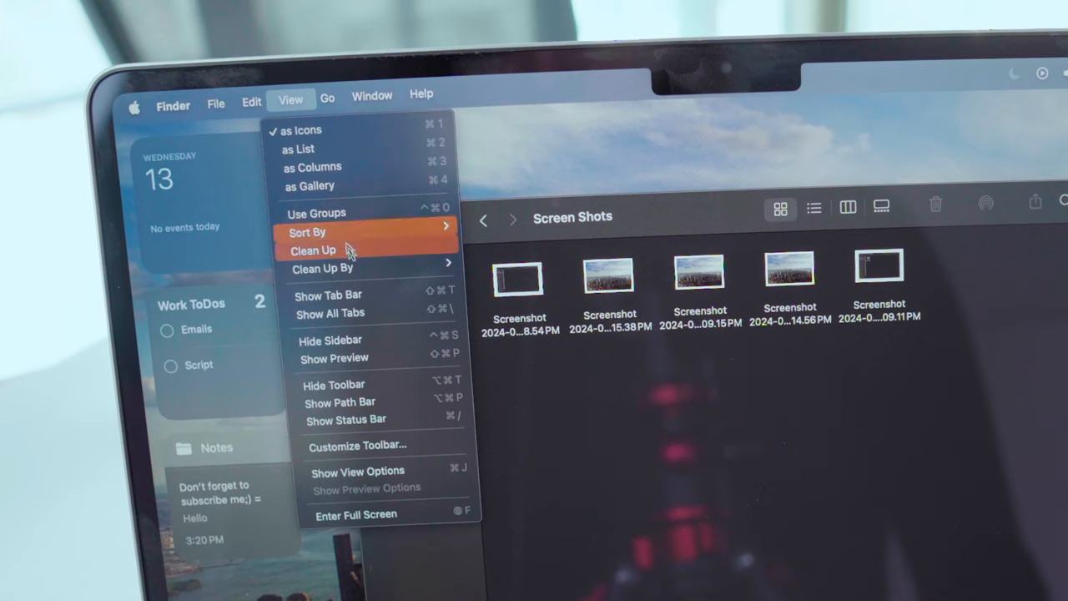
mouse_move(384, 402)
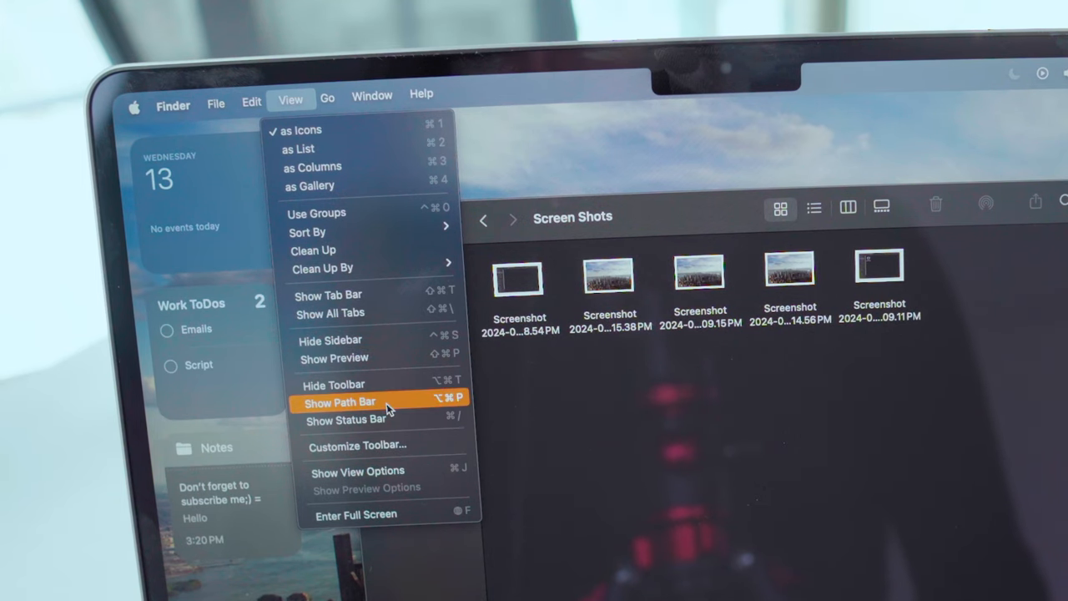
click(339, 402)
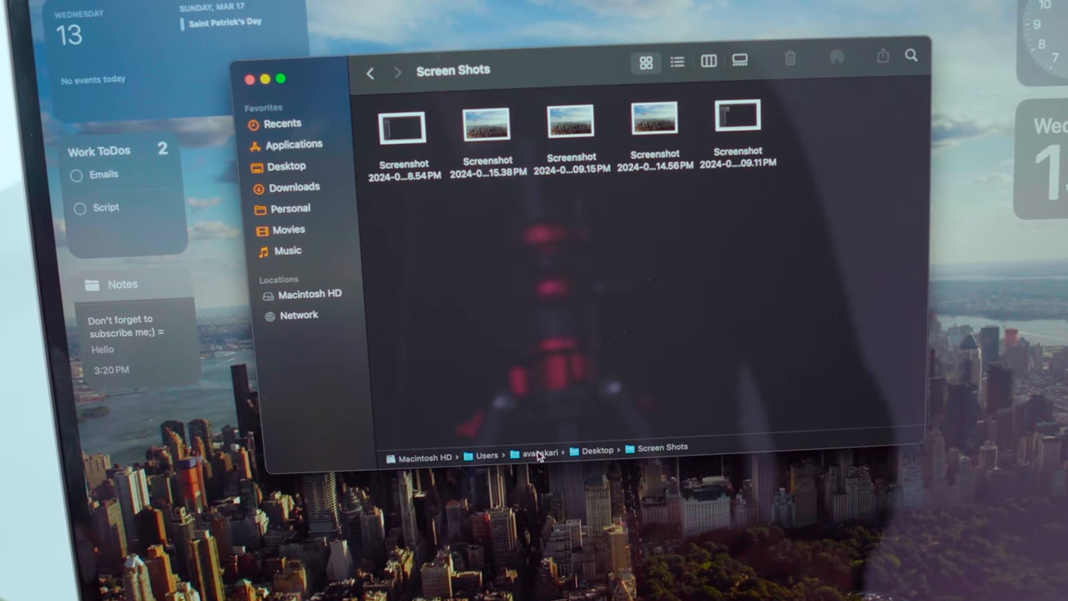
click(286, 165)
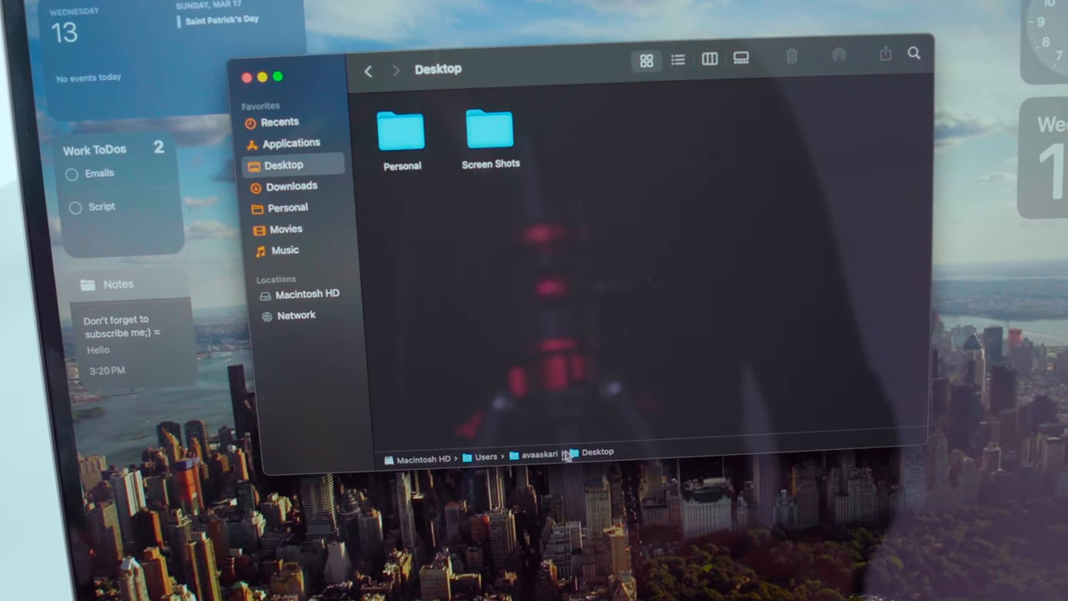
click(486, 457)
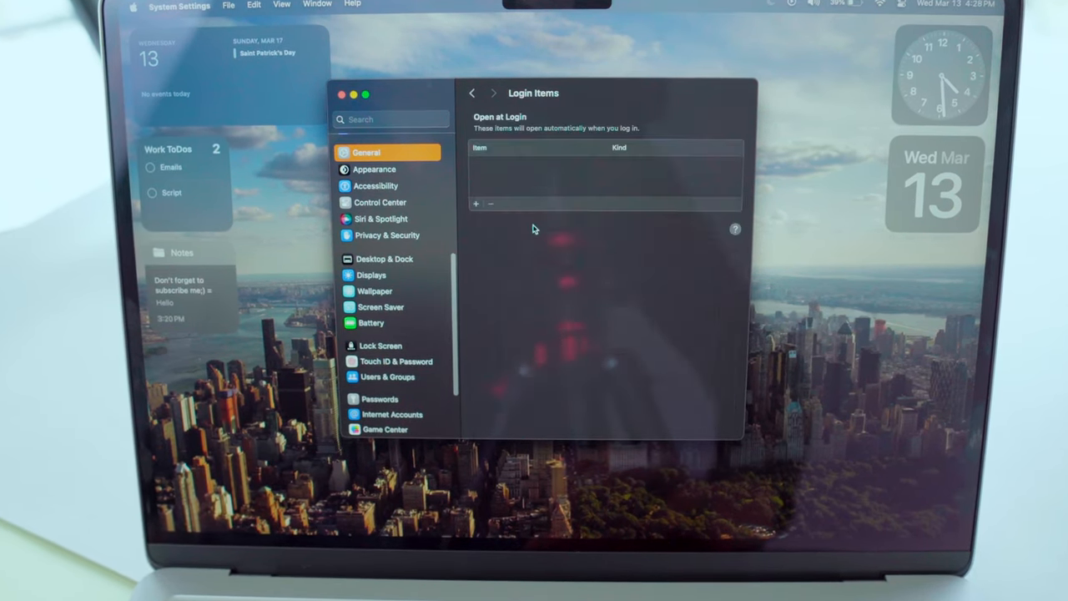
Start a new Login Items entry and pick an app from Applications
click(475, 203)
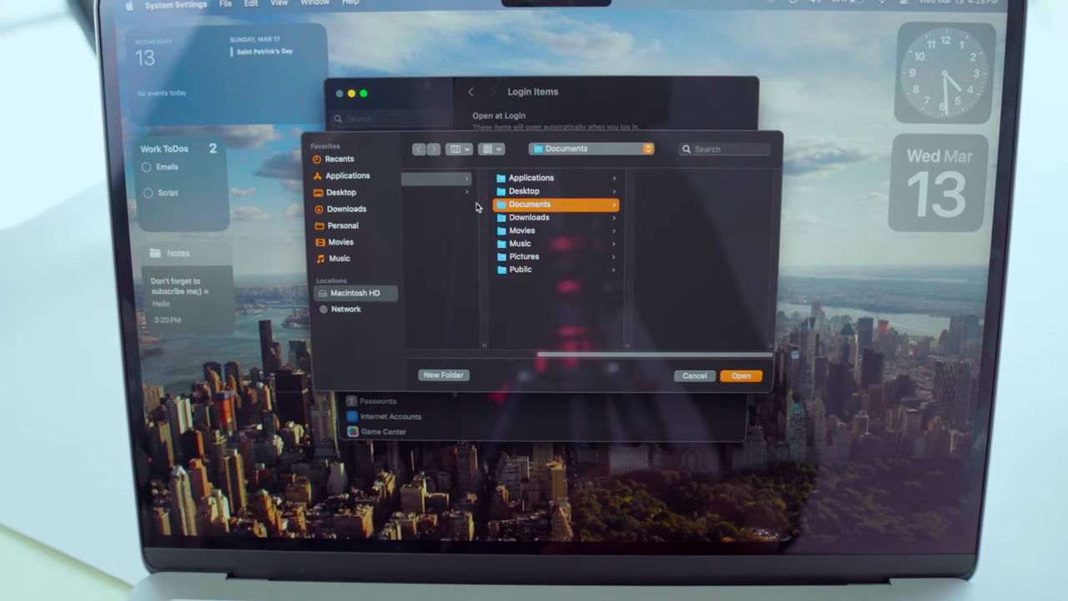
click(347, 175)
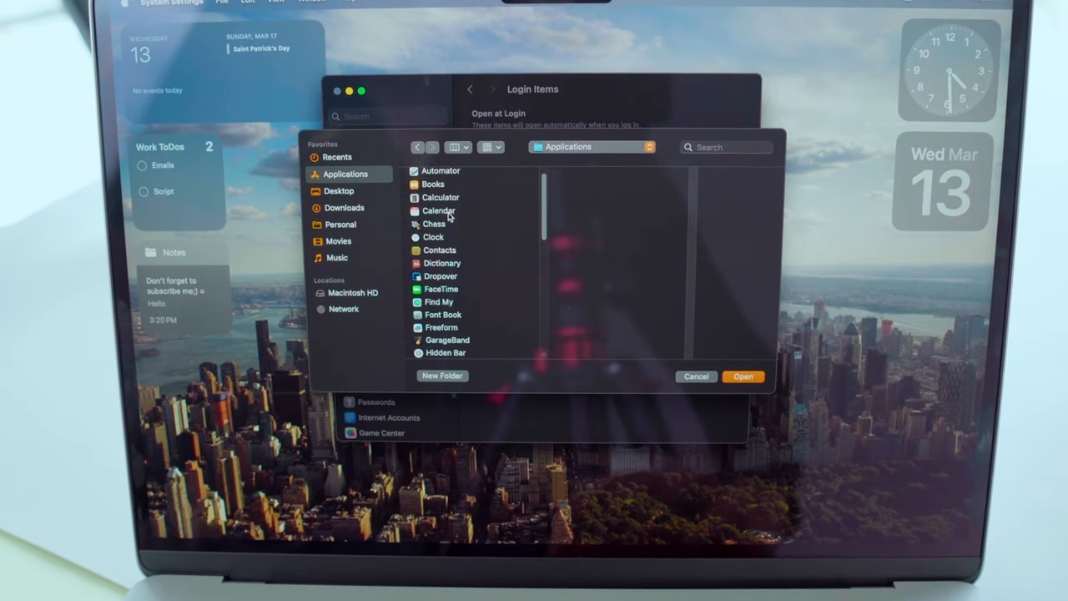
click(438, 210)
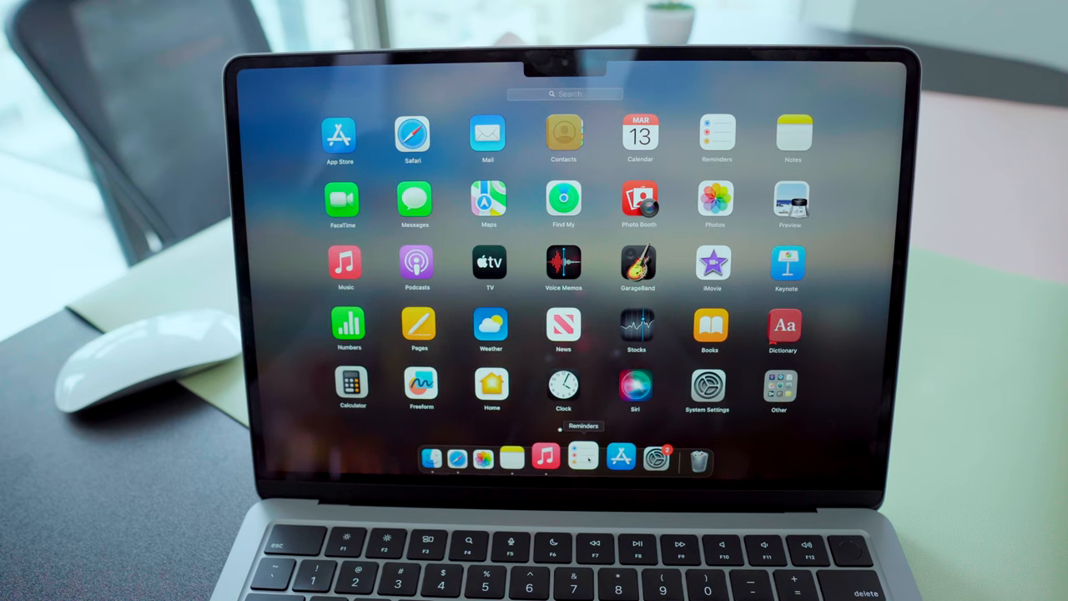
Launch Freeform and pin it permanently with Keep in Dock, then bring up the Dock's menu
click(420, 388)
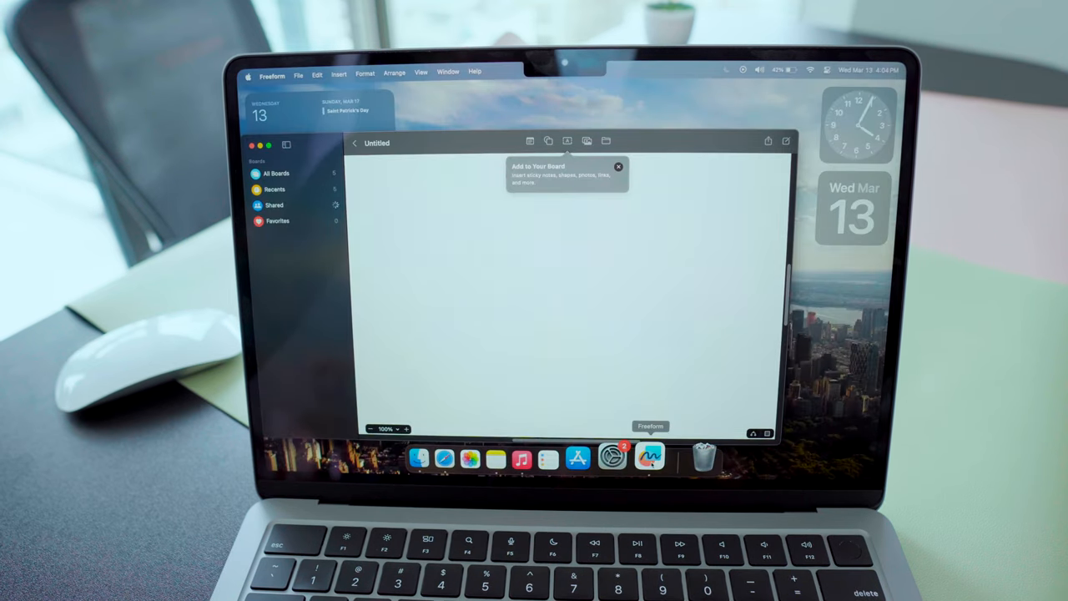
right_click(650, 456)
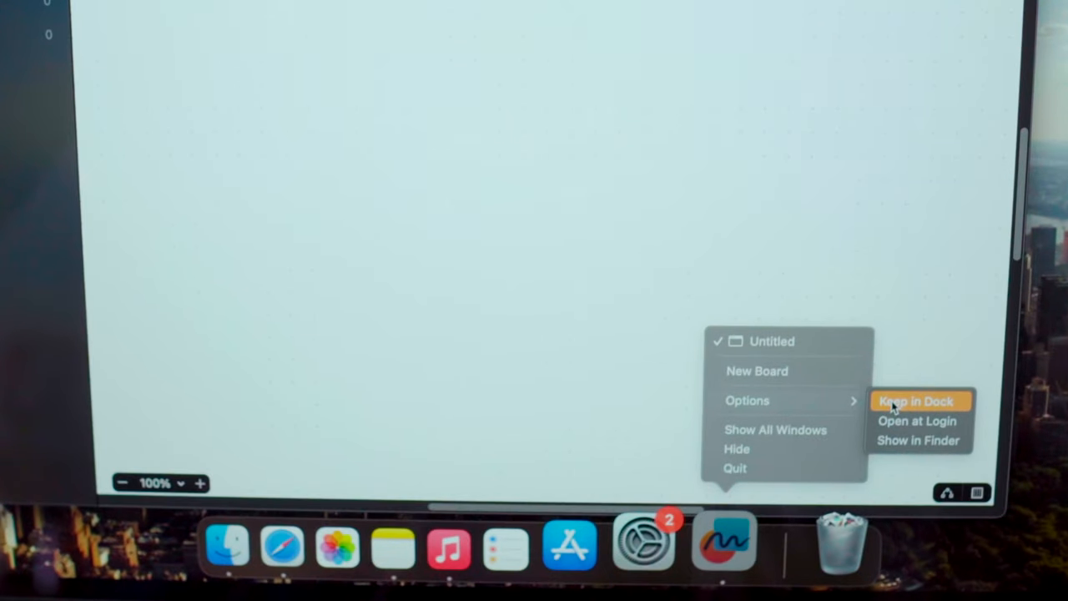
click(915, 401)
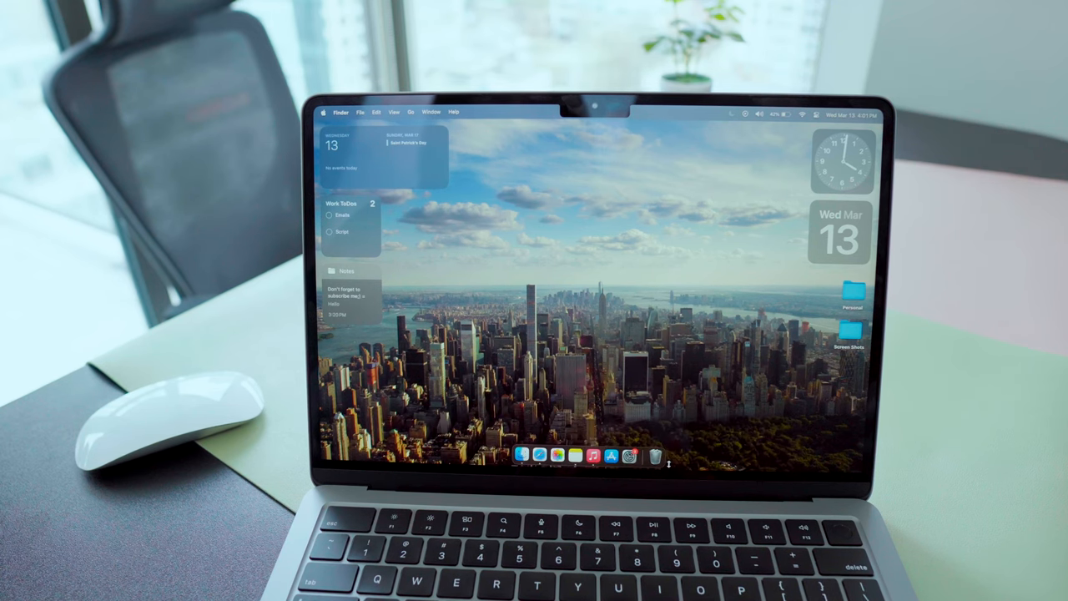
right_click(655, 454)
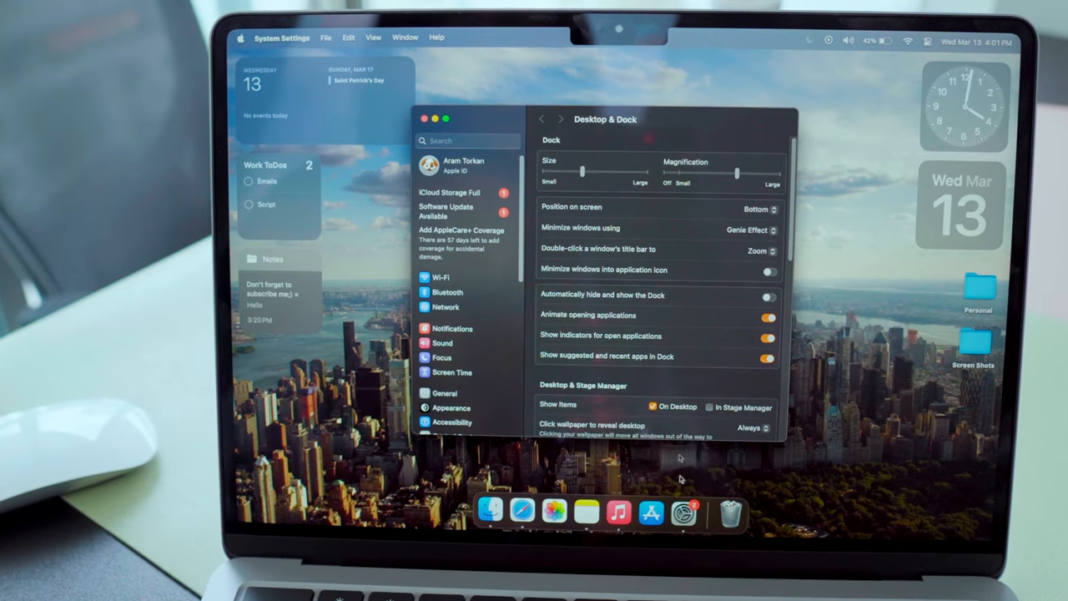
Keep the Dock at the bottom, auto-hide it, and stop showing suggested and recent apps
click(755, 208)
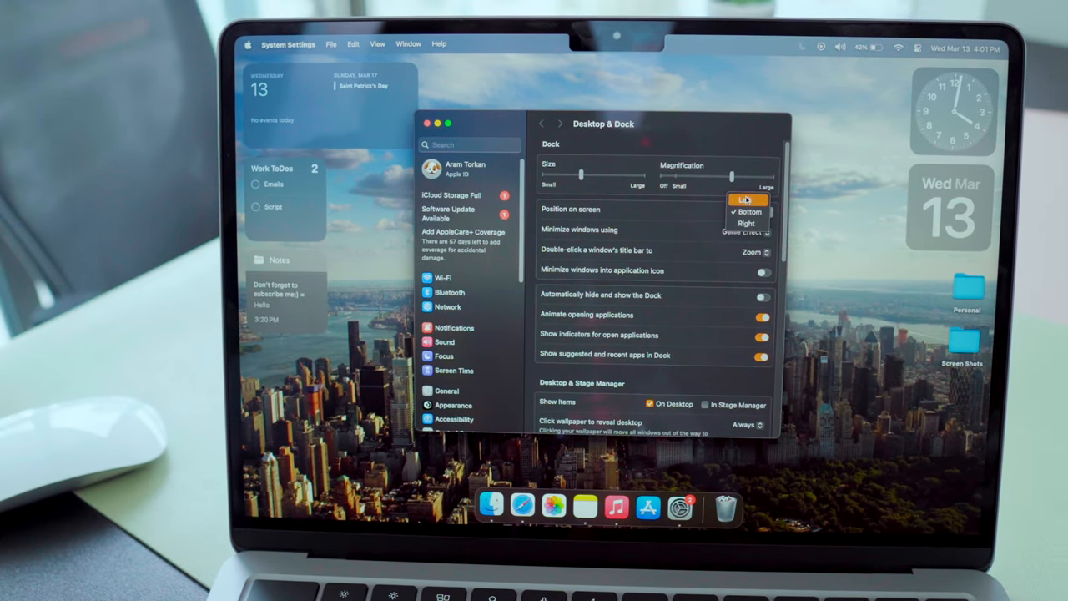
click(745, 223)
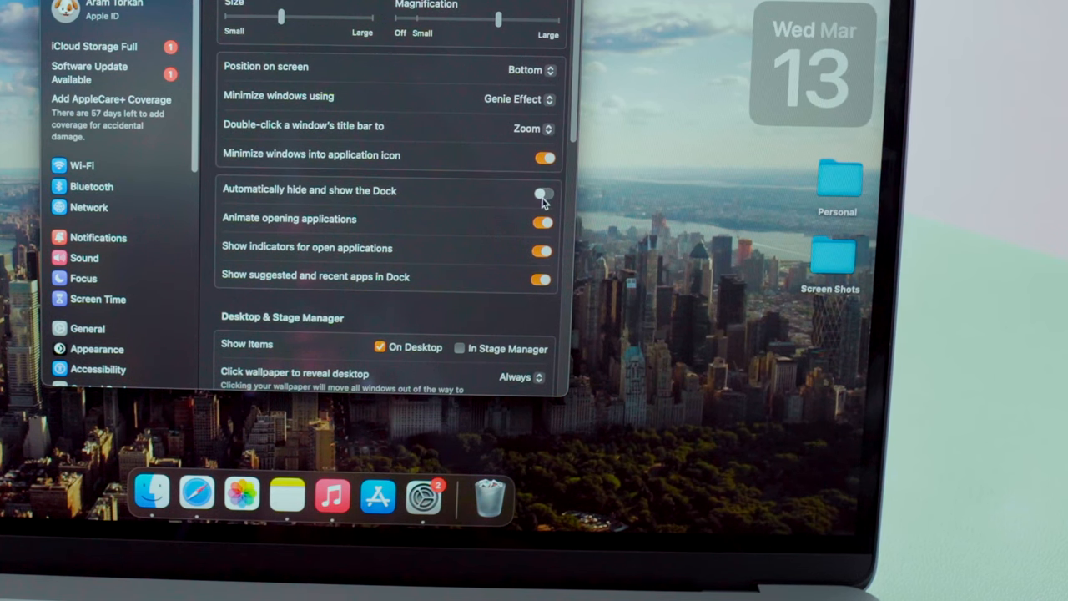
click(543, 193)
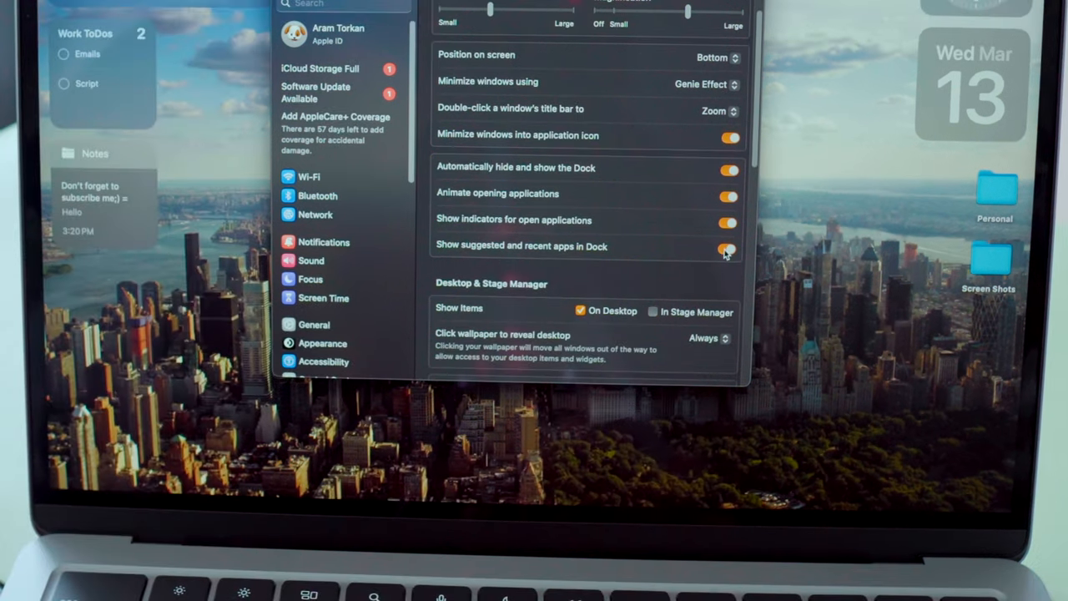
click(727, 251)
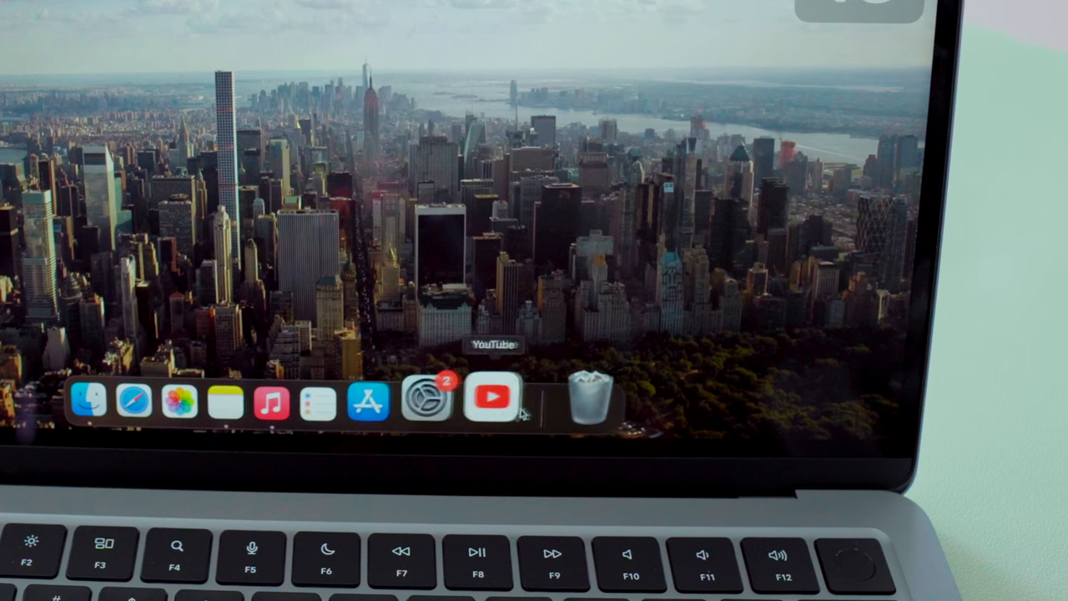
Add the YouTube page to the Dock as a web app via Share > Add to Dock
click(492, 398)
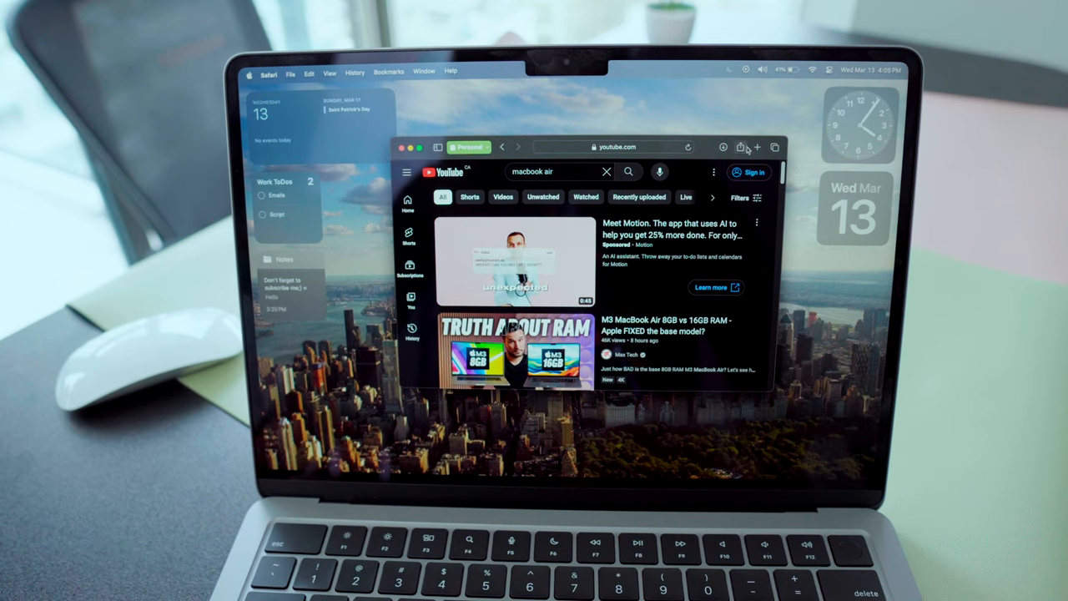
click(741, 147)
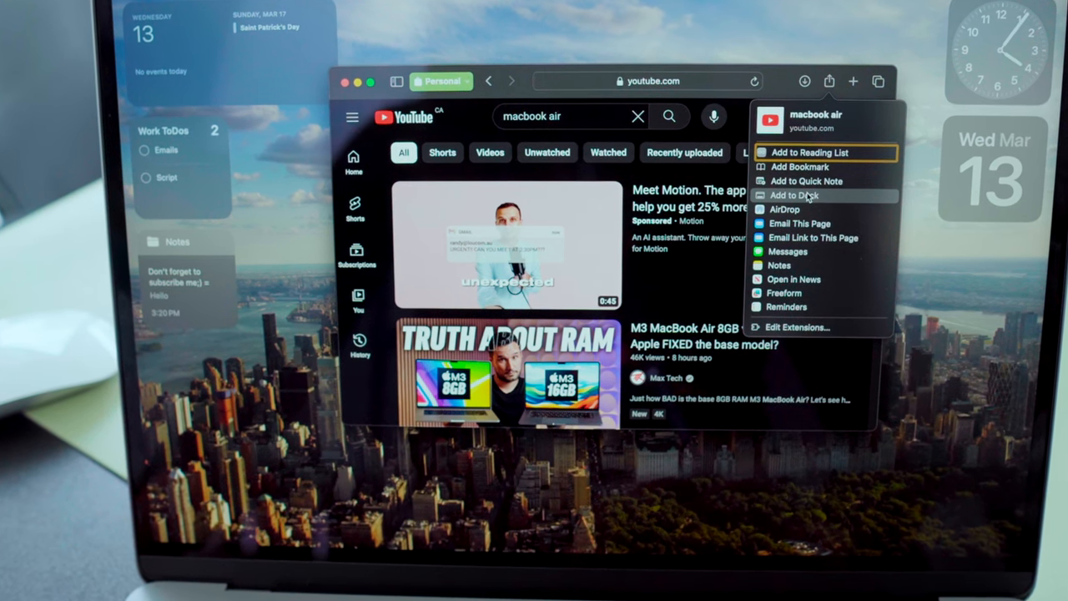
click(798, 195)
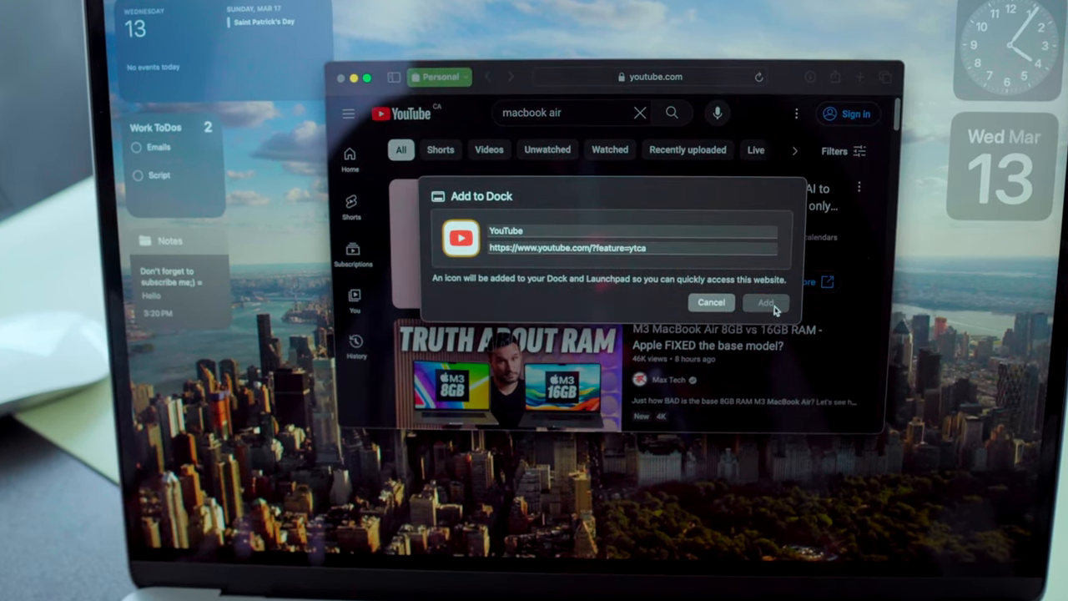
click(765, 302)
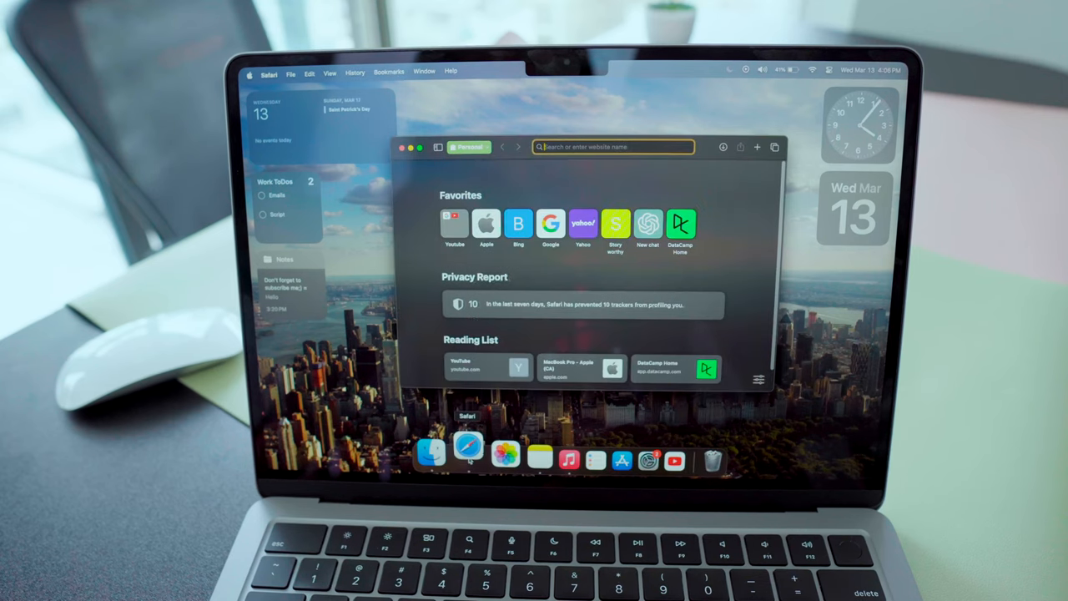
click(469, 146)
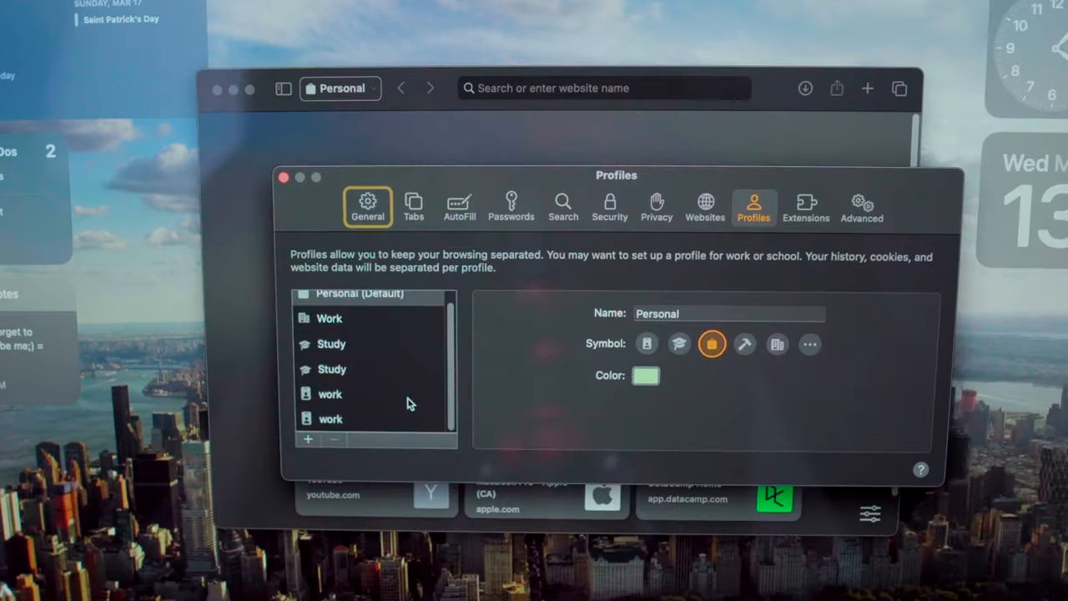
Pick the Business profile and list the other profiles available to switch to
click(306, 439)
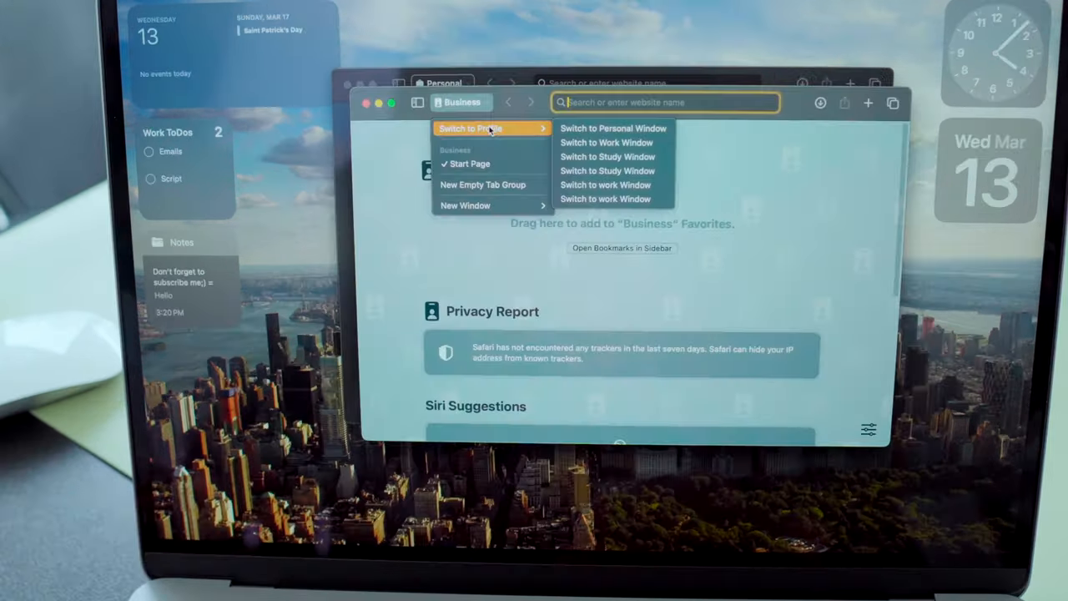
click(607, 170)
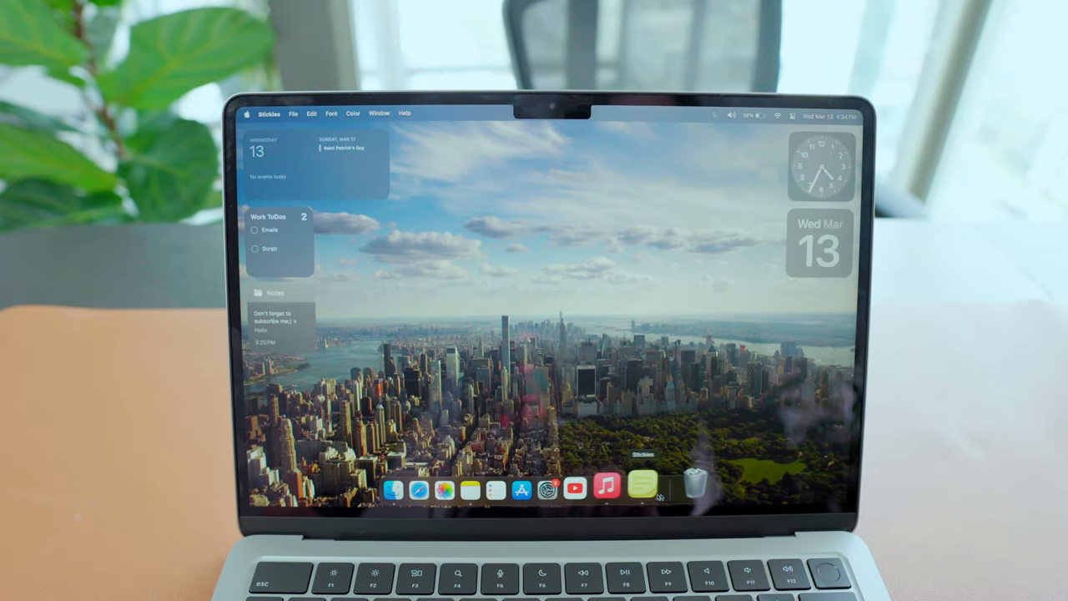
Place a yellow Stickies note reading 'Subscribe me:)' on the desktop
right_click(643, 488)
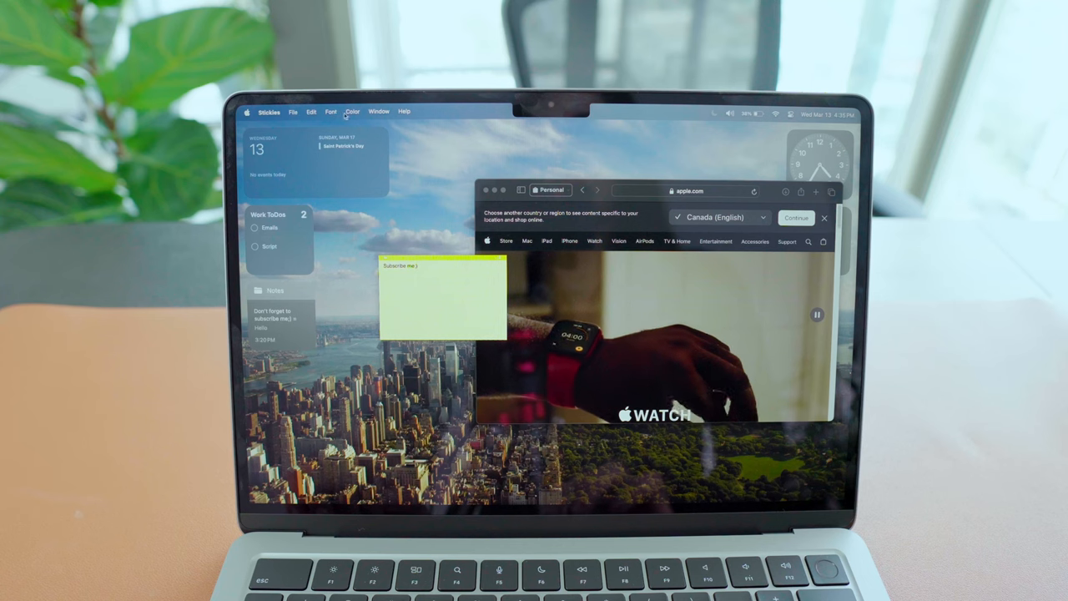
click(379, 111)
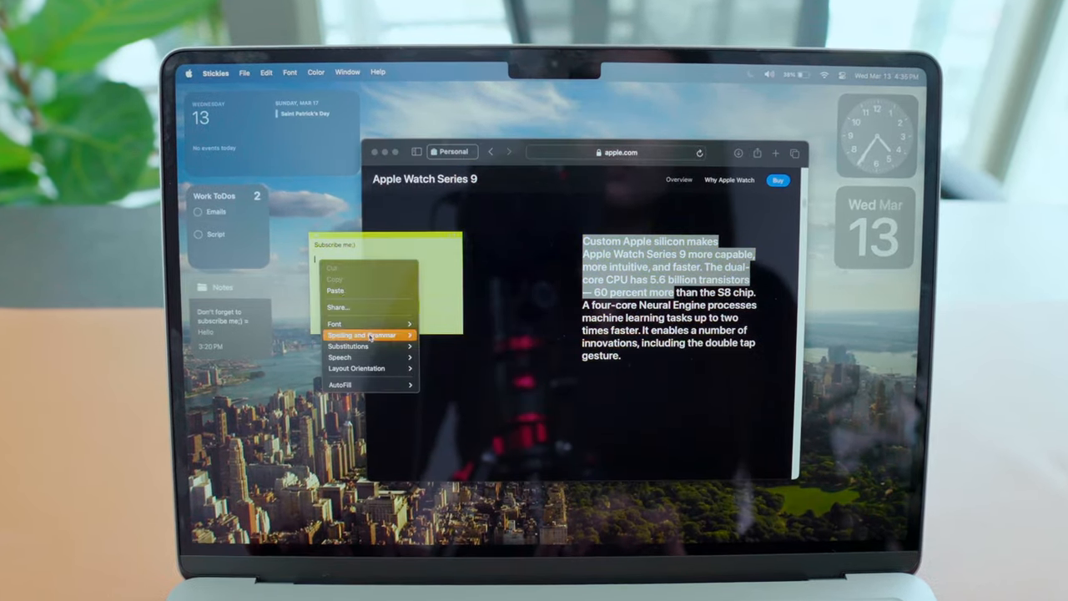
click(334, 290)
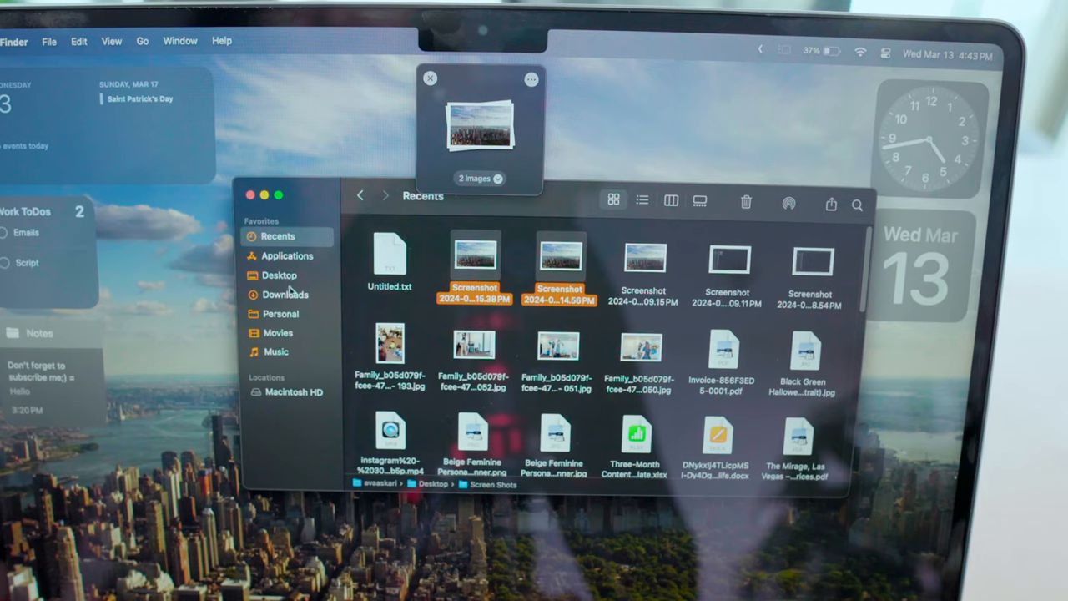
Open the Desktop folder in Finder as the destination for the shelved screenshots
click(279, 274)
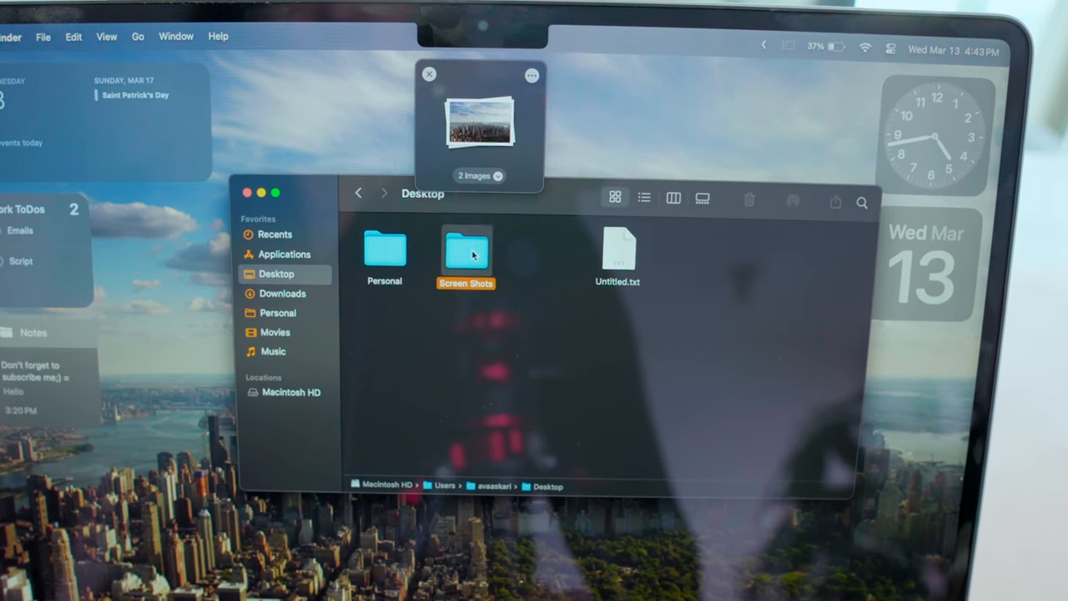